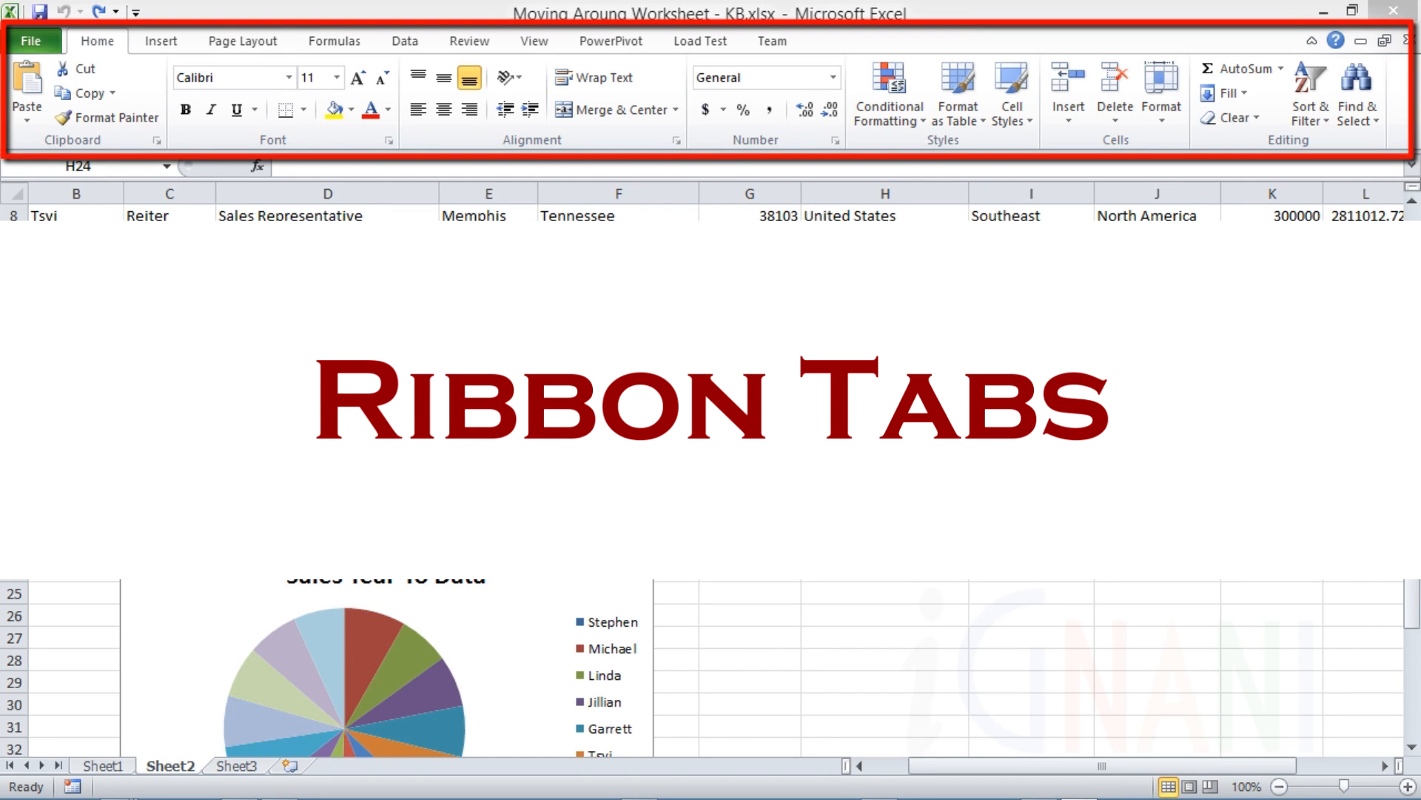
# Show the Data tab's import and sort commands, then view and close the File info page.
pyautogui.scroll(-3)
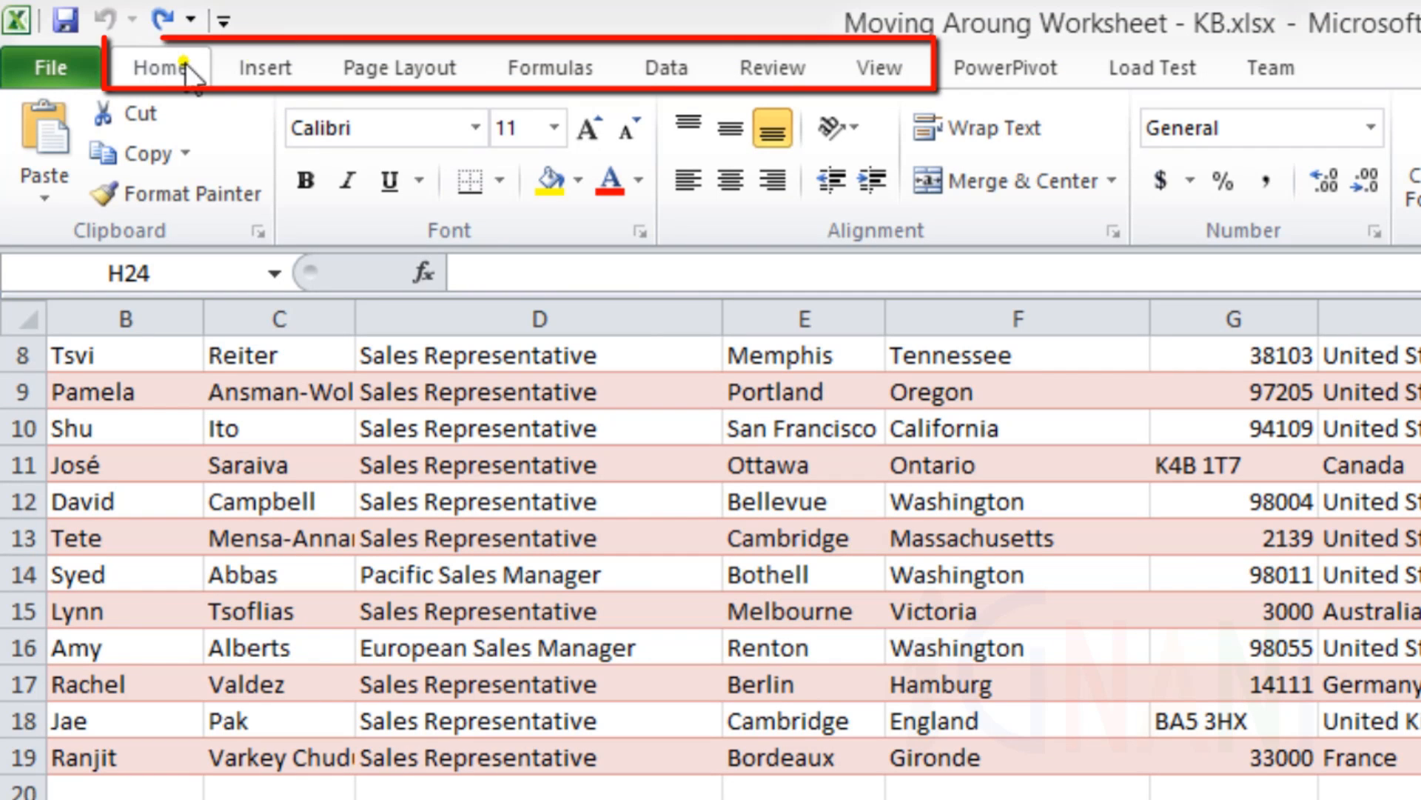
pyautogui.moveTo(190, 100)
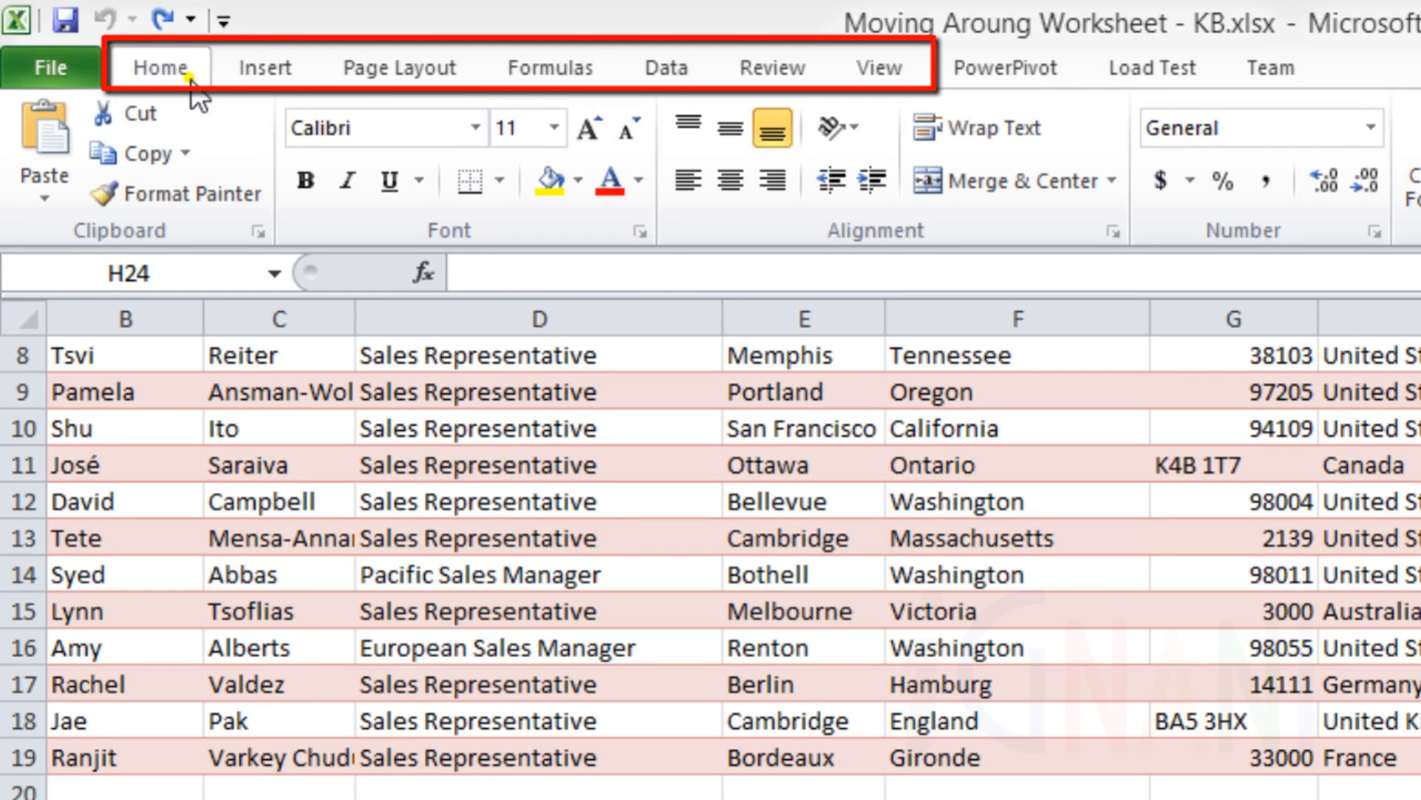
pyautogui.click(264, 66)
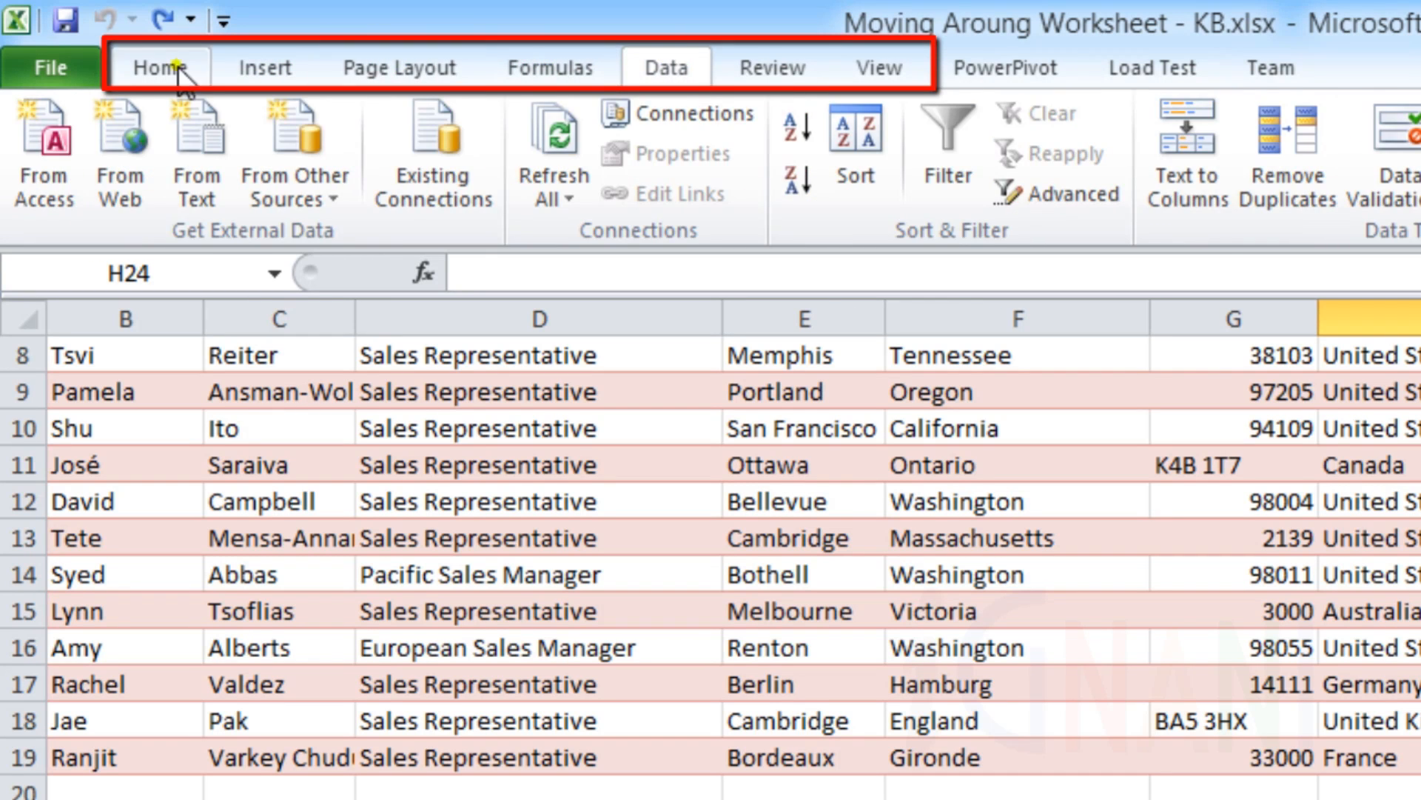
pyautogui.moveTo(1133, 90)
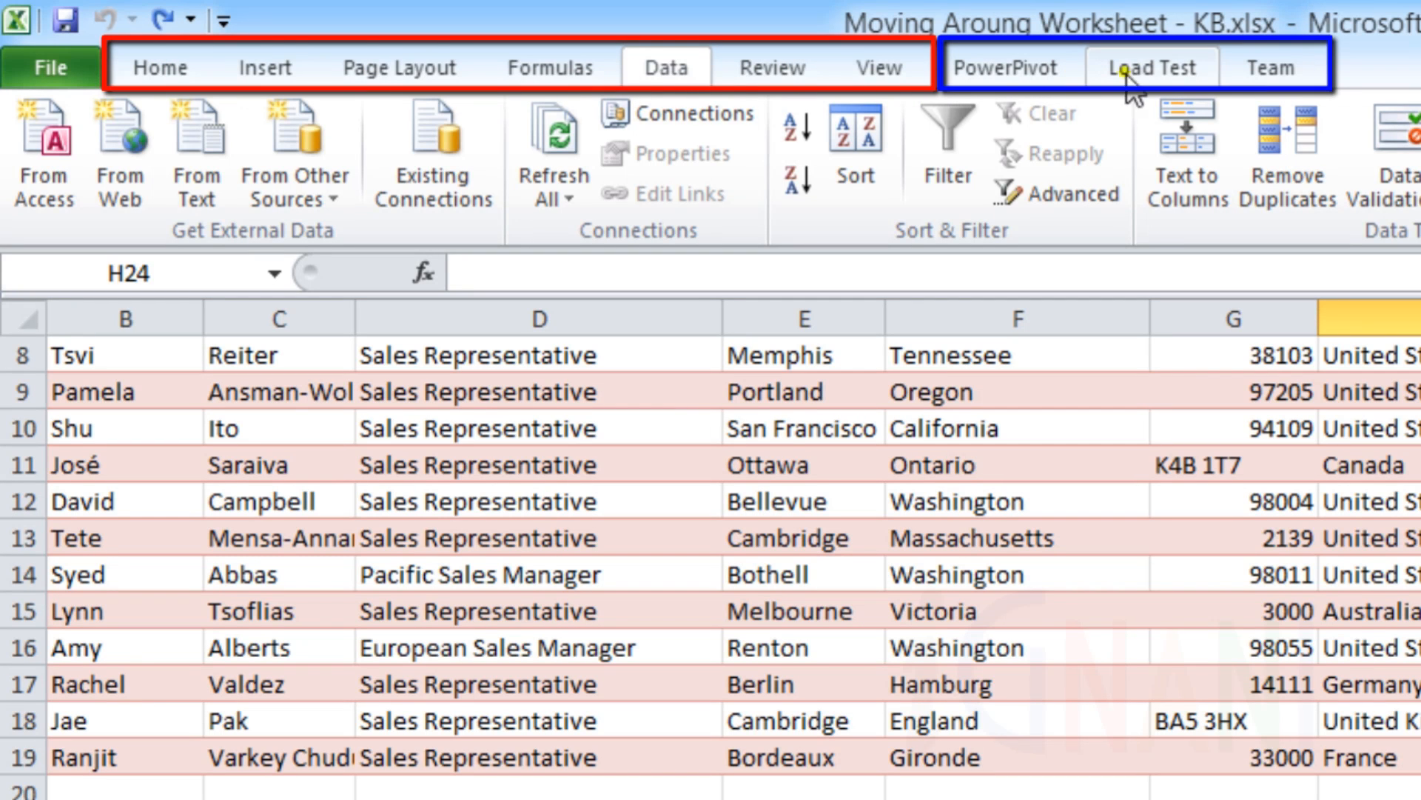
pyautogui.moveTo(1206, 81)
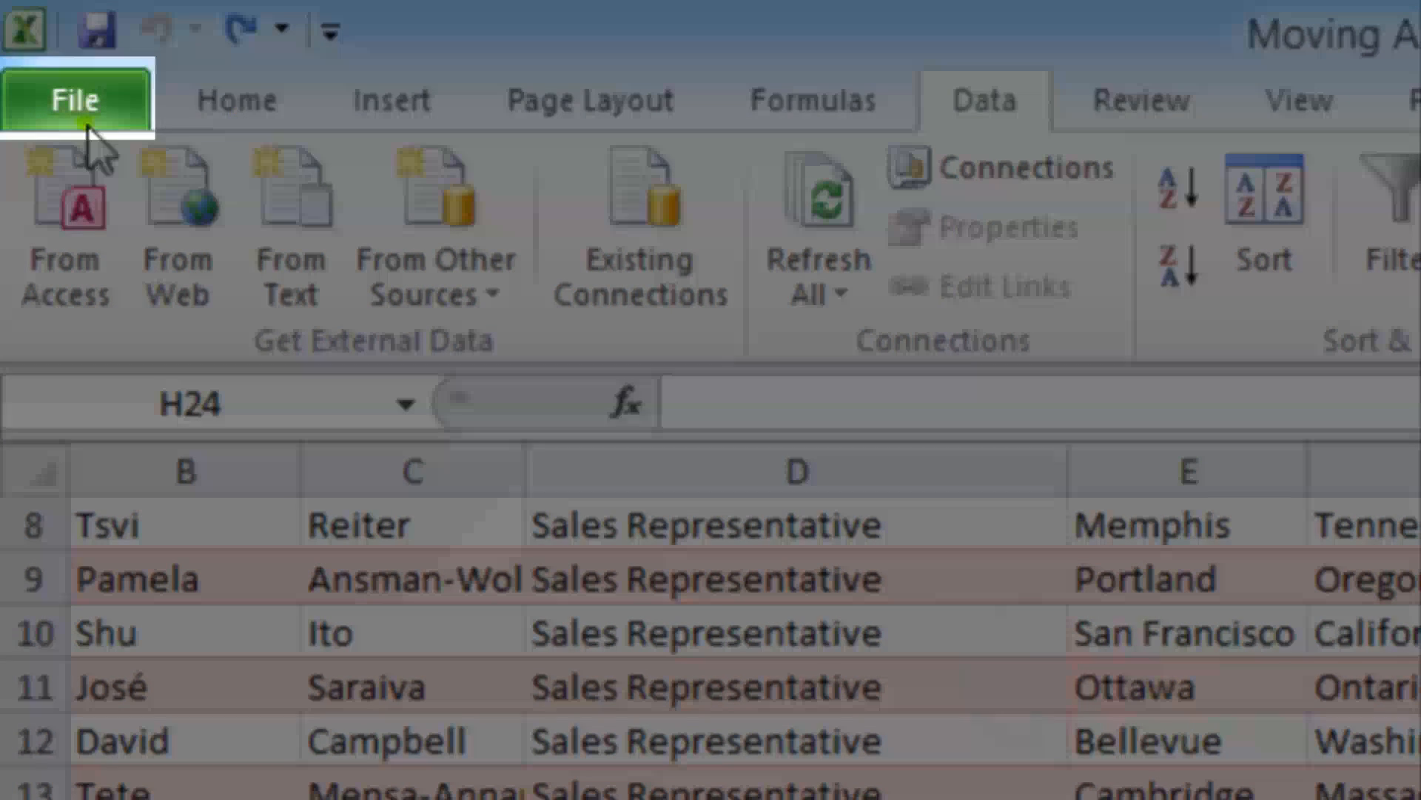
pyautogui.click(73, 97)
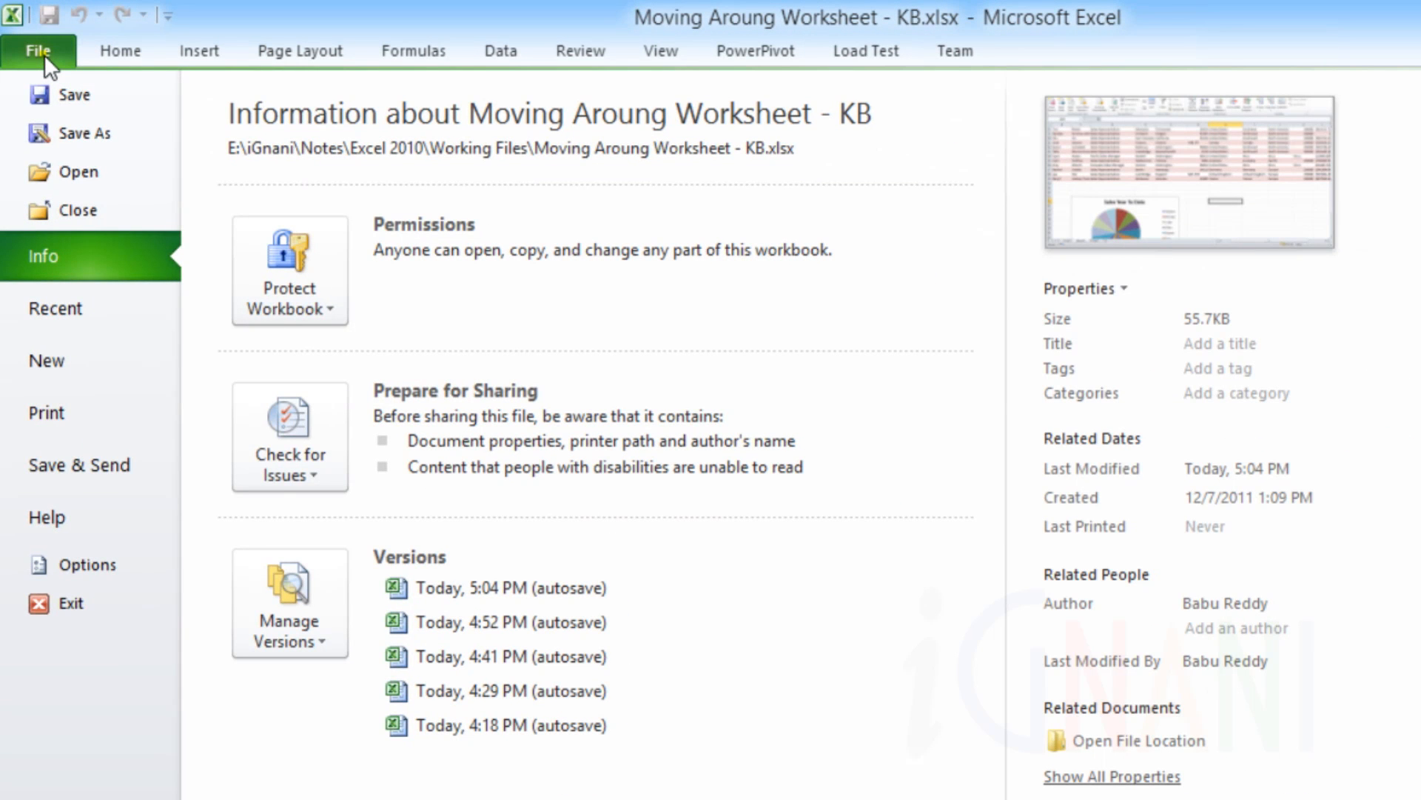
pyautogui.click(37, 50)
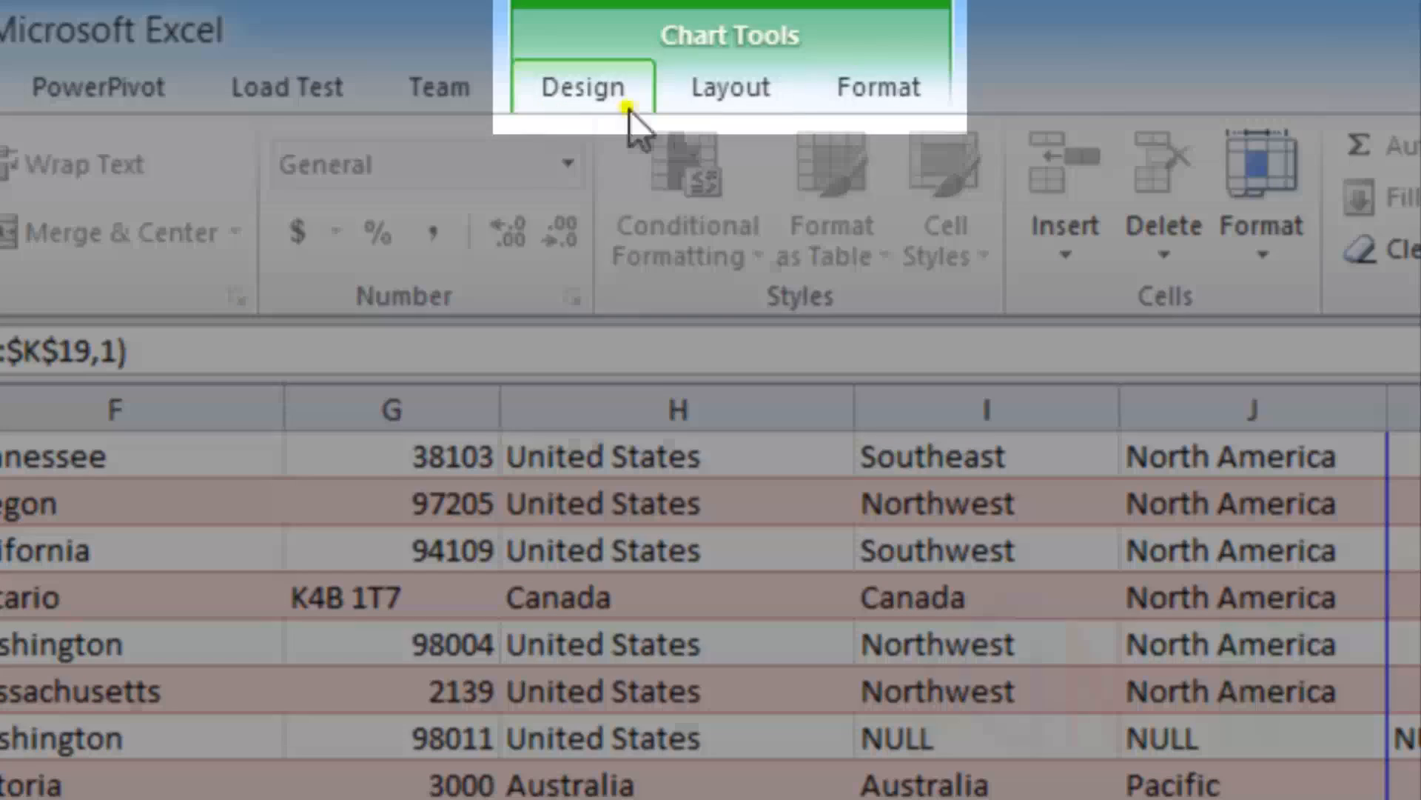
pyautogui.moveTo(553, 186)
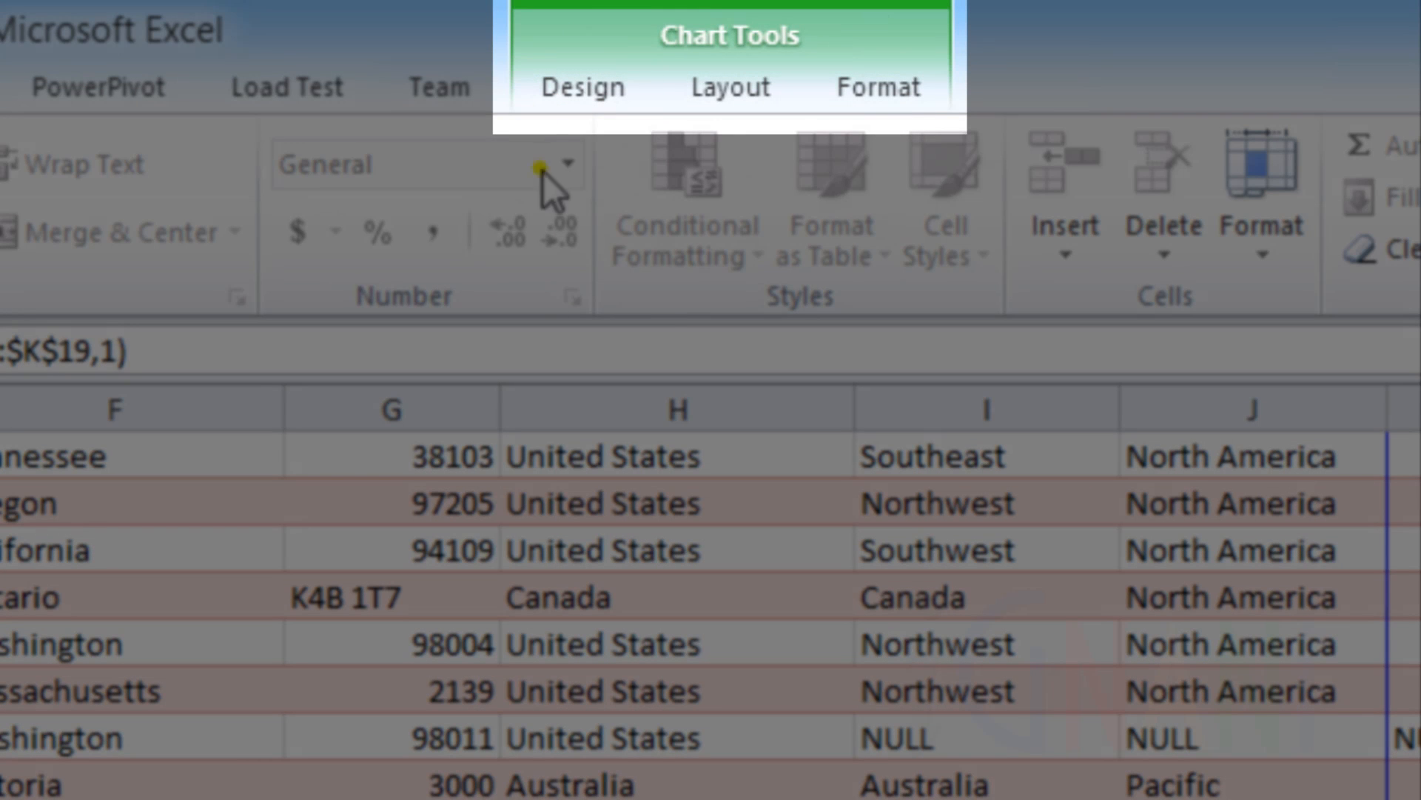
pyautogui.moveTo(662, 318)
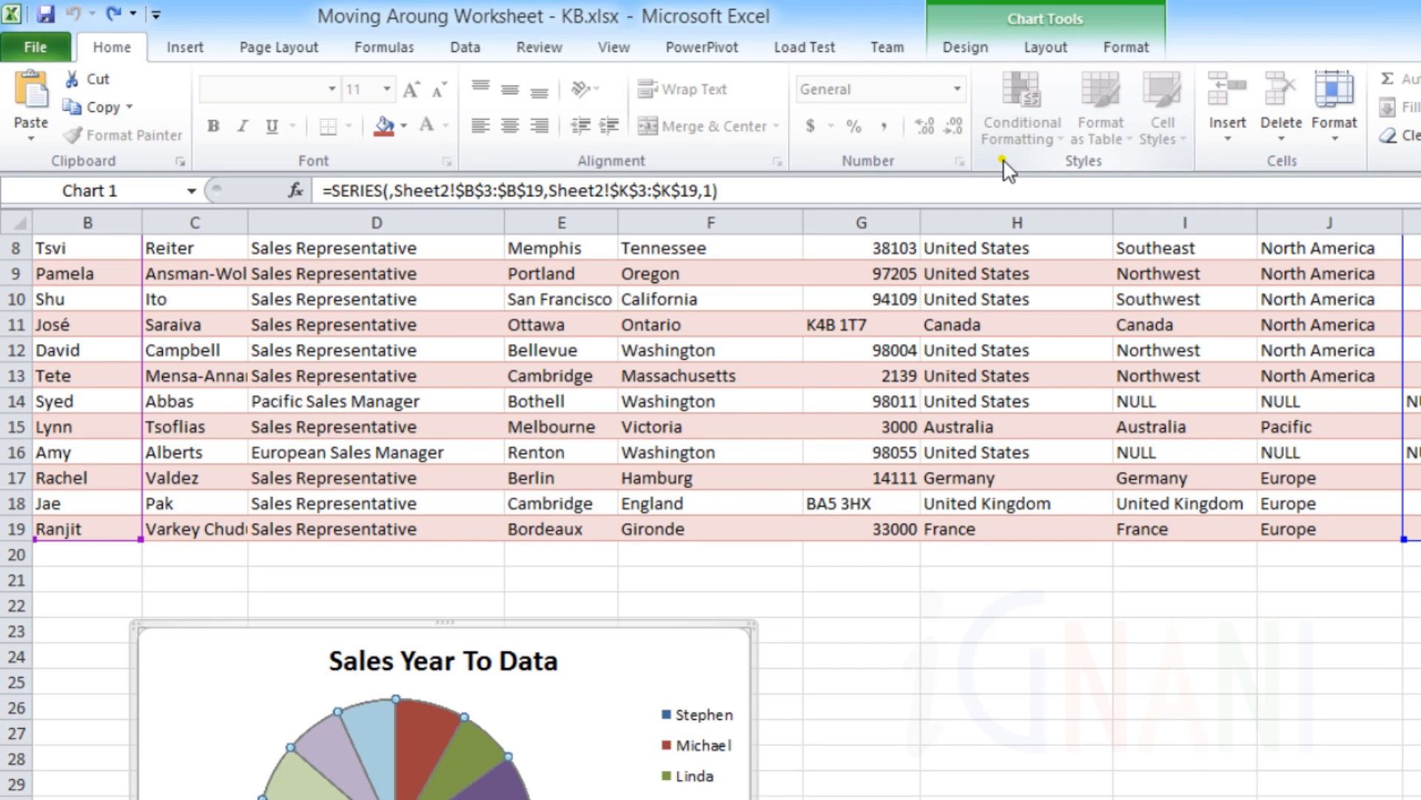
# Select cell D21 so the Chart Tools tabs disappear.
pyautogui.click(376, 578)
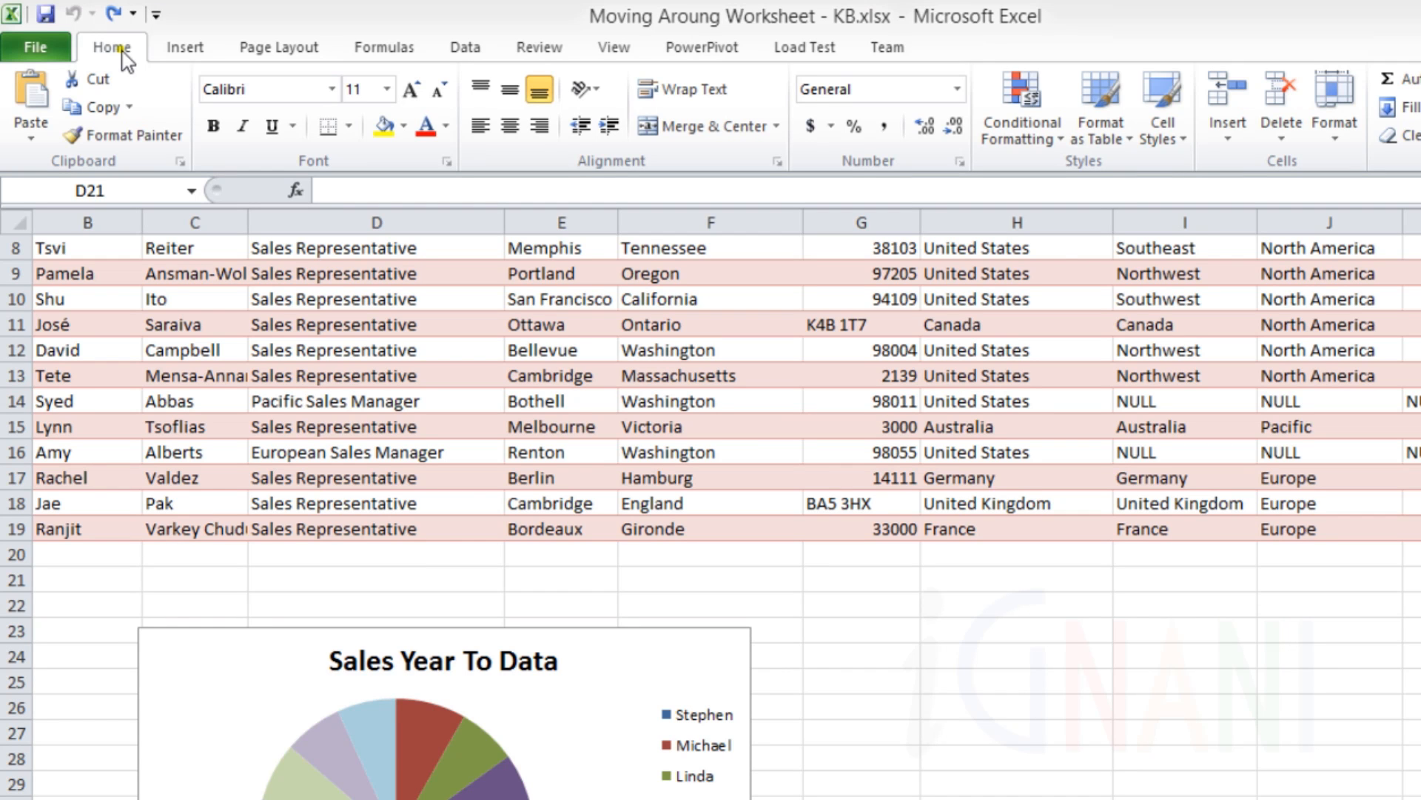
pyautogui.moveTo(743, 163)
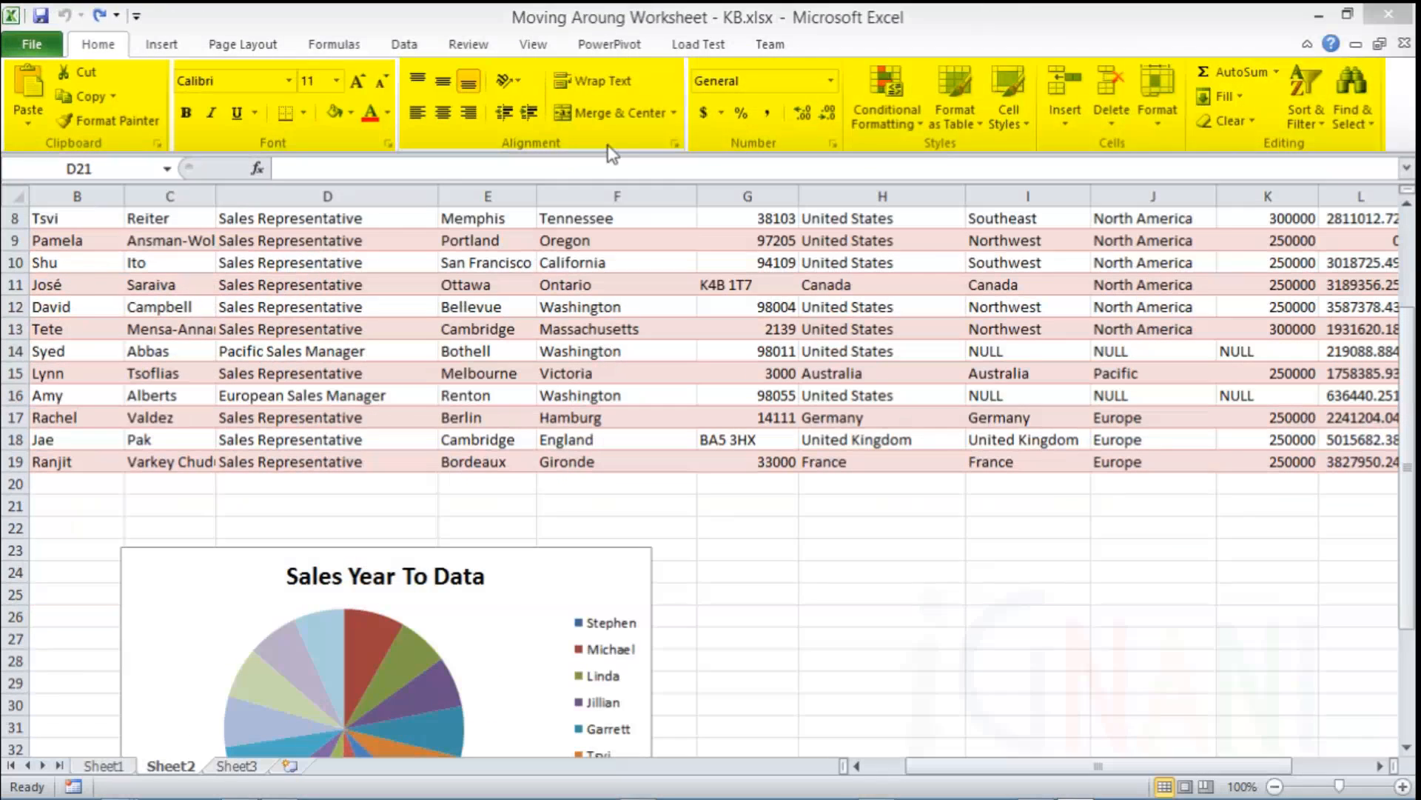
pyautogui.moveTo(1115, 138)
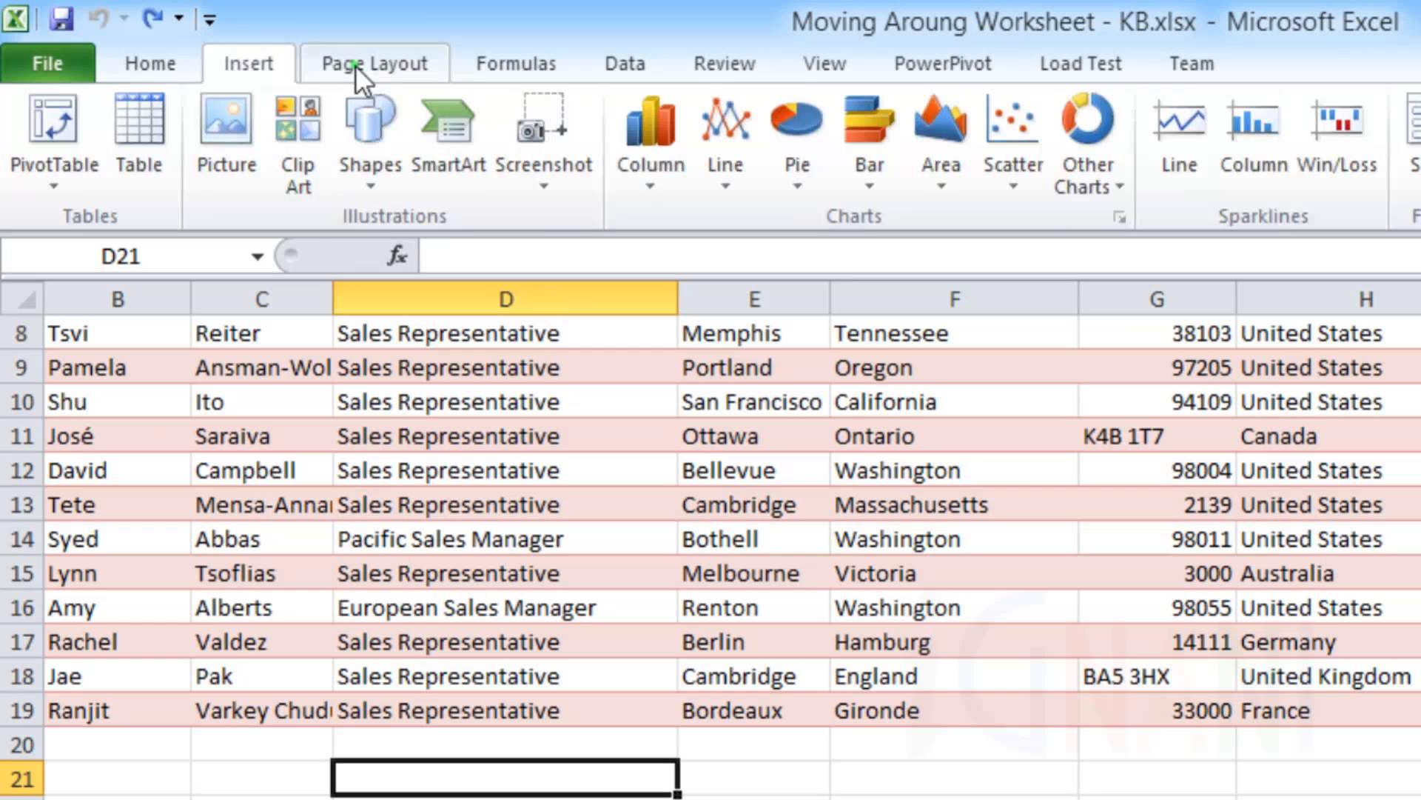
# View the Page Layout, Formulas and then Data tab commands in turn.
pyautogui.click(374, 64)
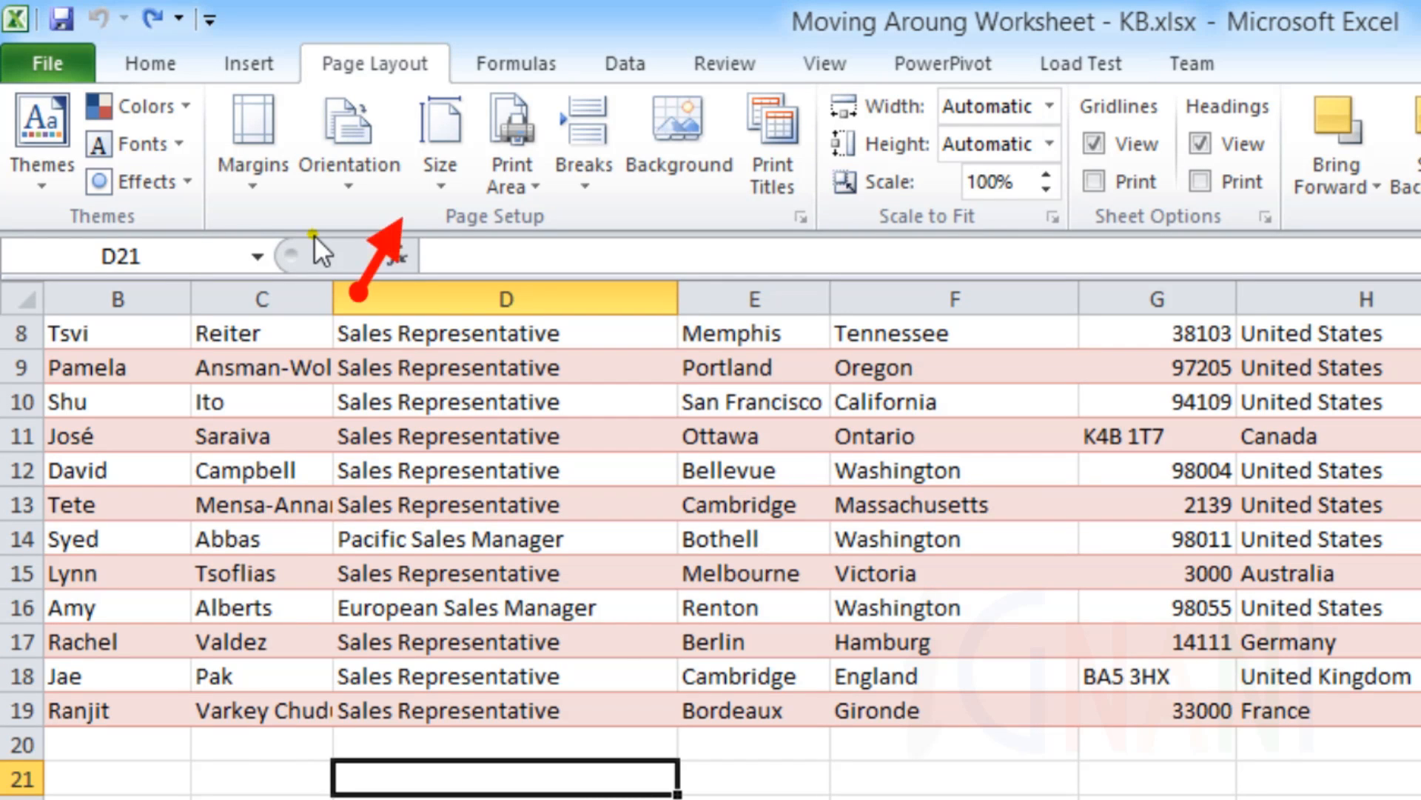
pyautogui.hscroll(3)
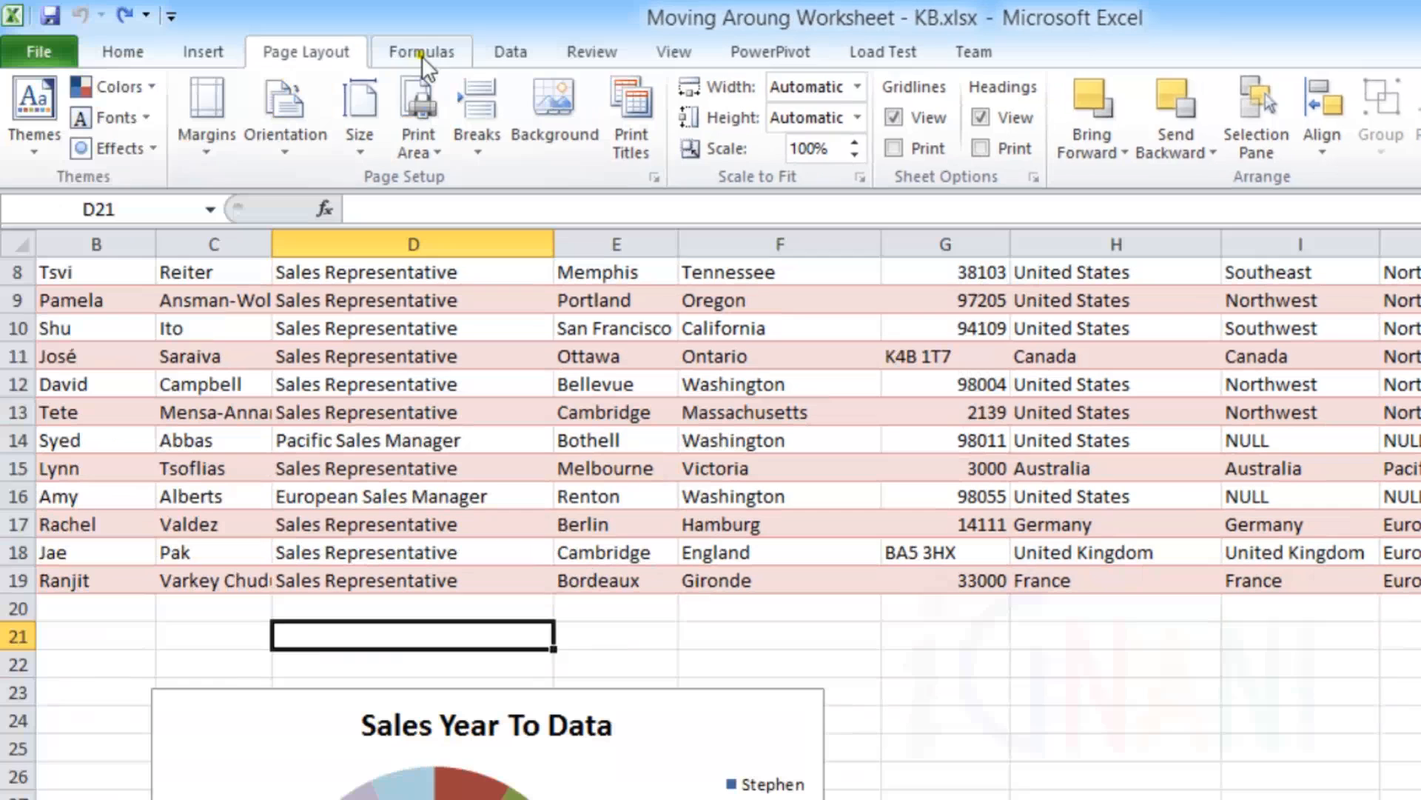
pyautogui.click(420, 52)
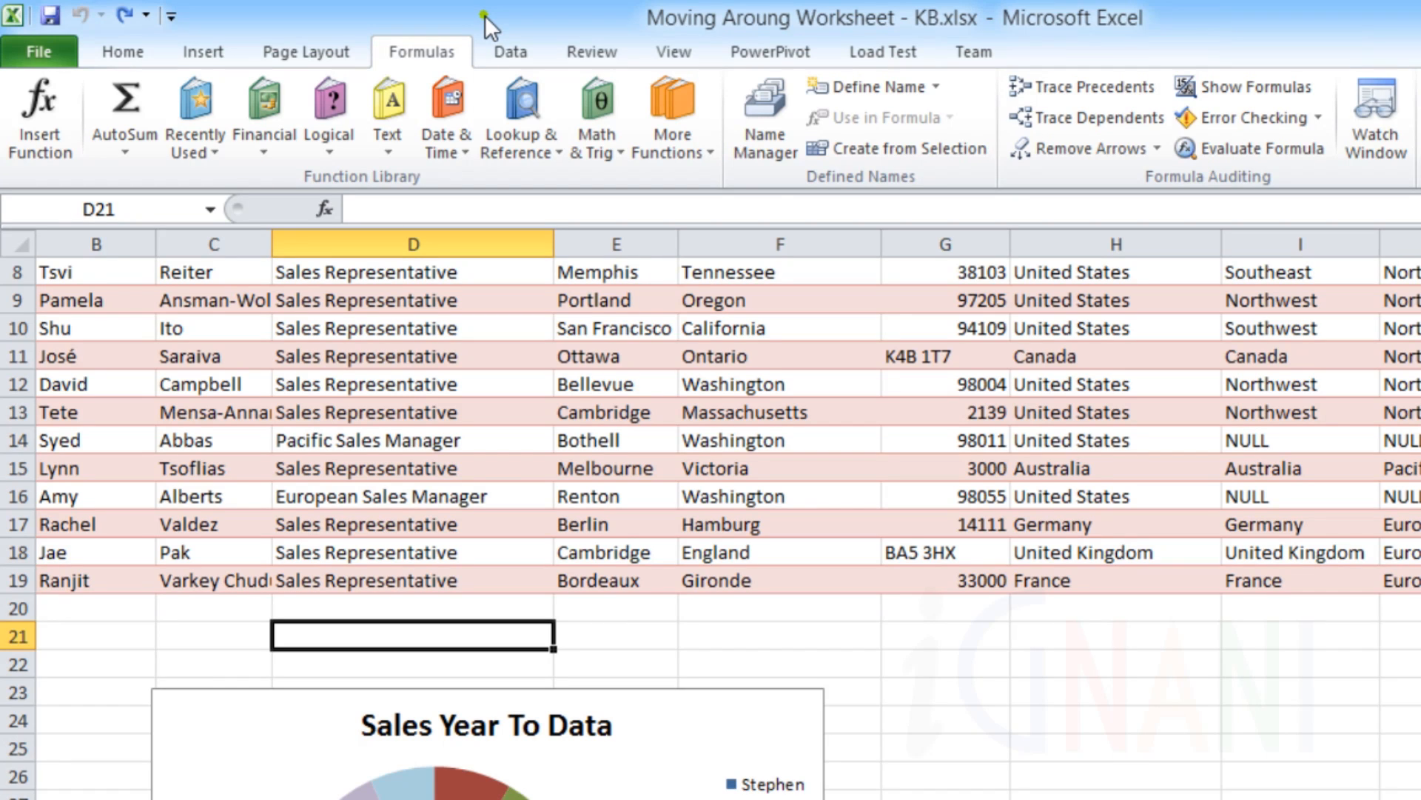
pyautogui.moveTo(510, 52)
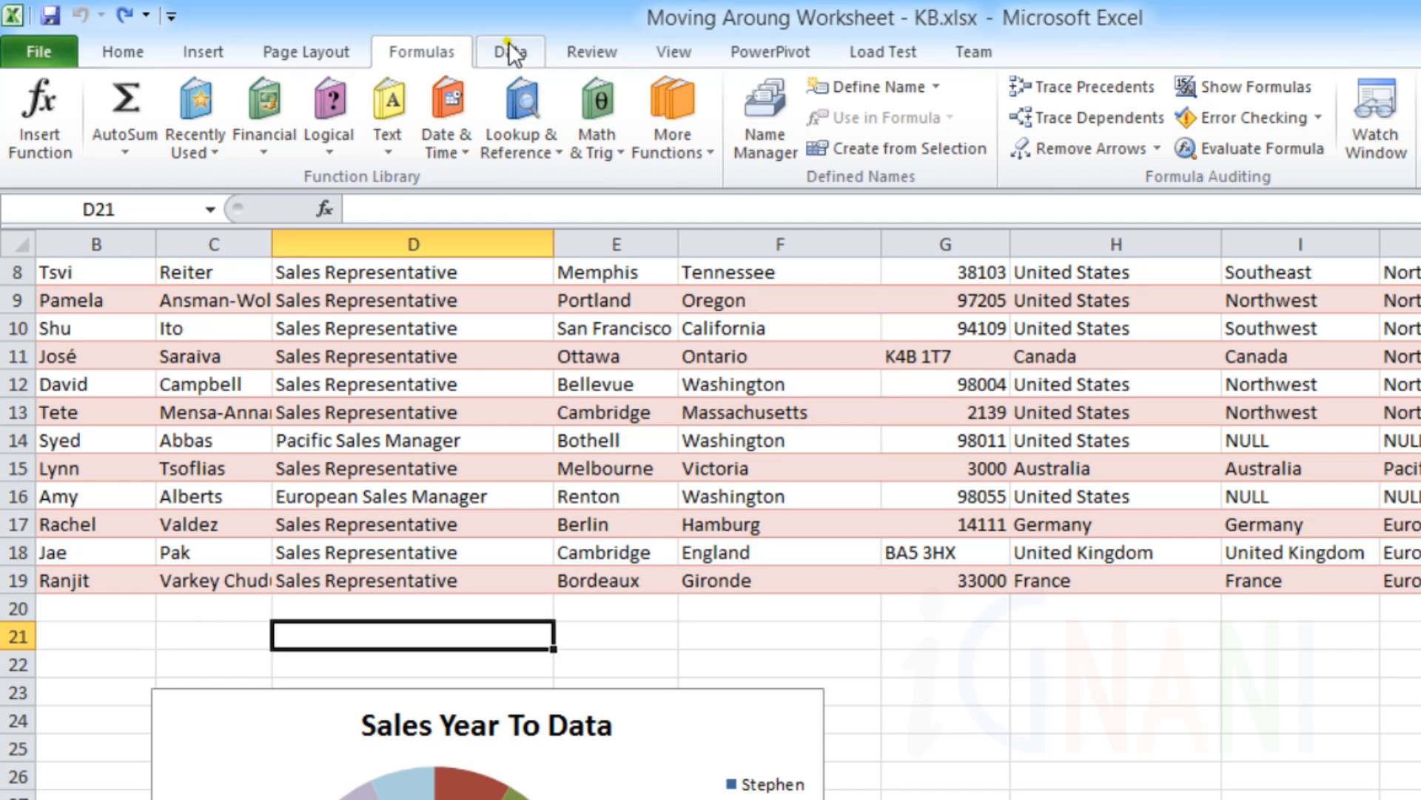
pyautogui.click(509, 52)
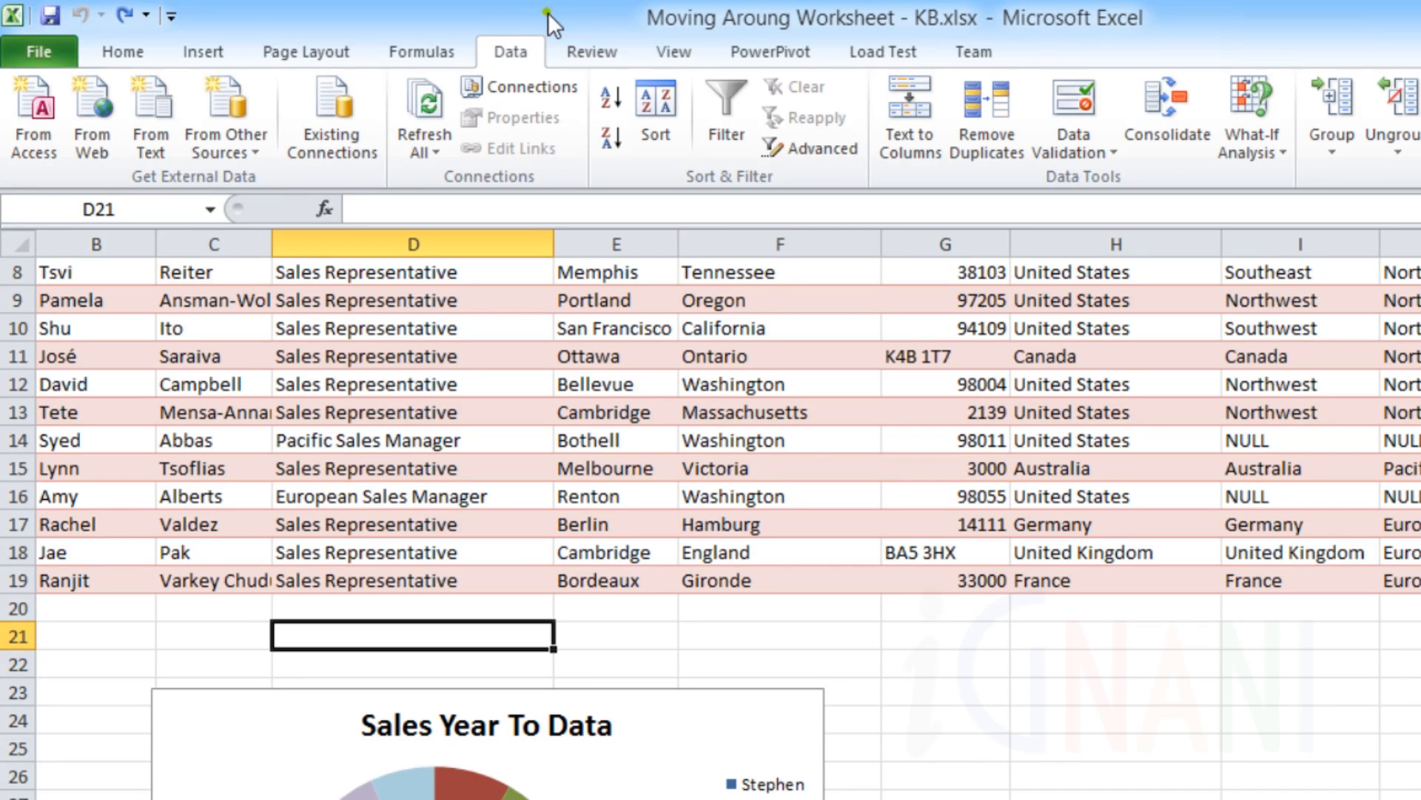
# Show the Review tab's proofing and comment tools, then the View tab's window options.
pyautogui.click(591, 52)
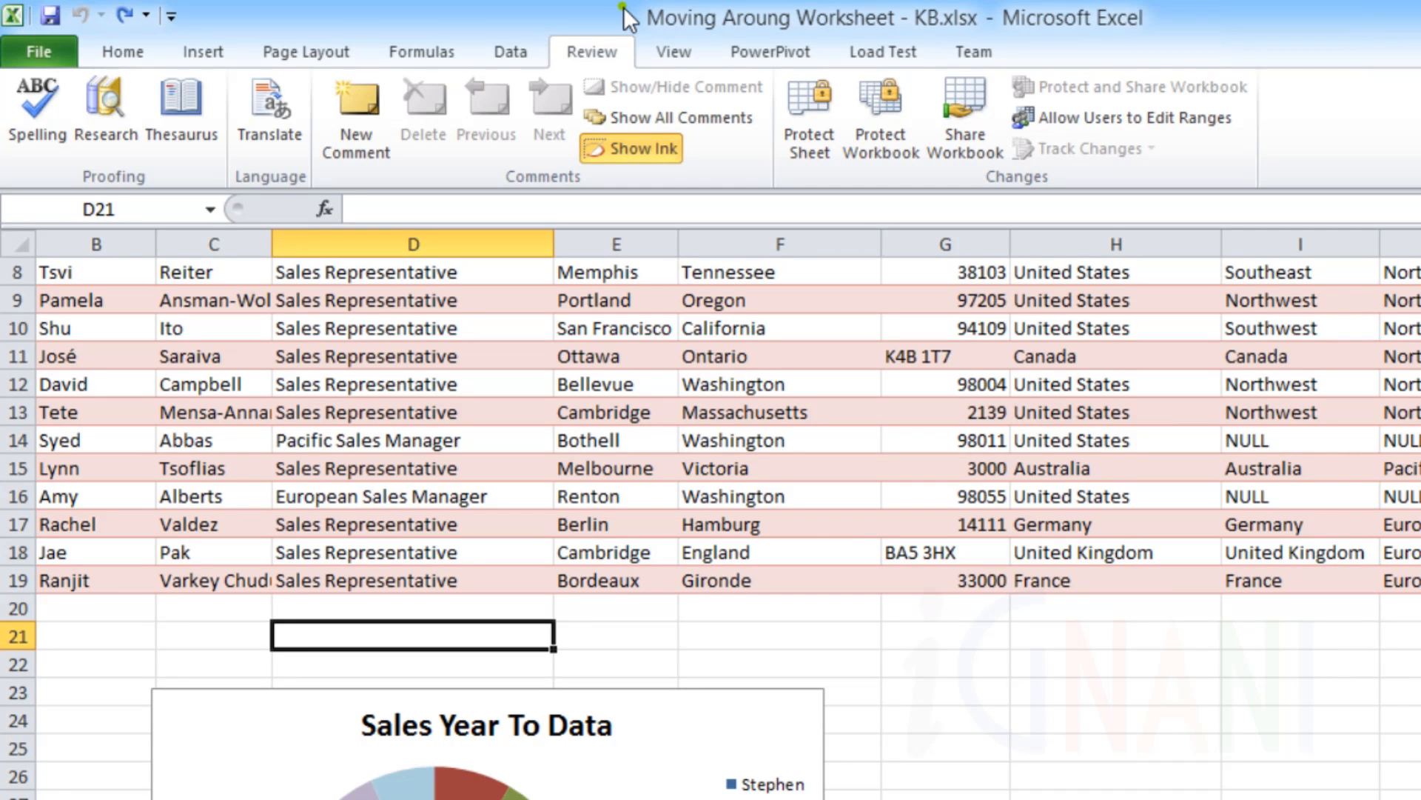
pyautogui.click(673, 52)
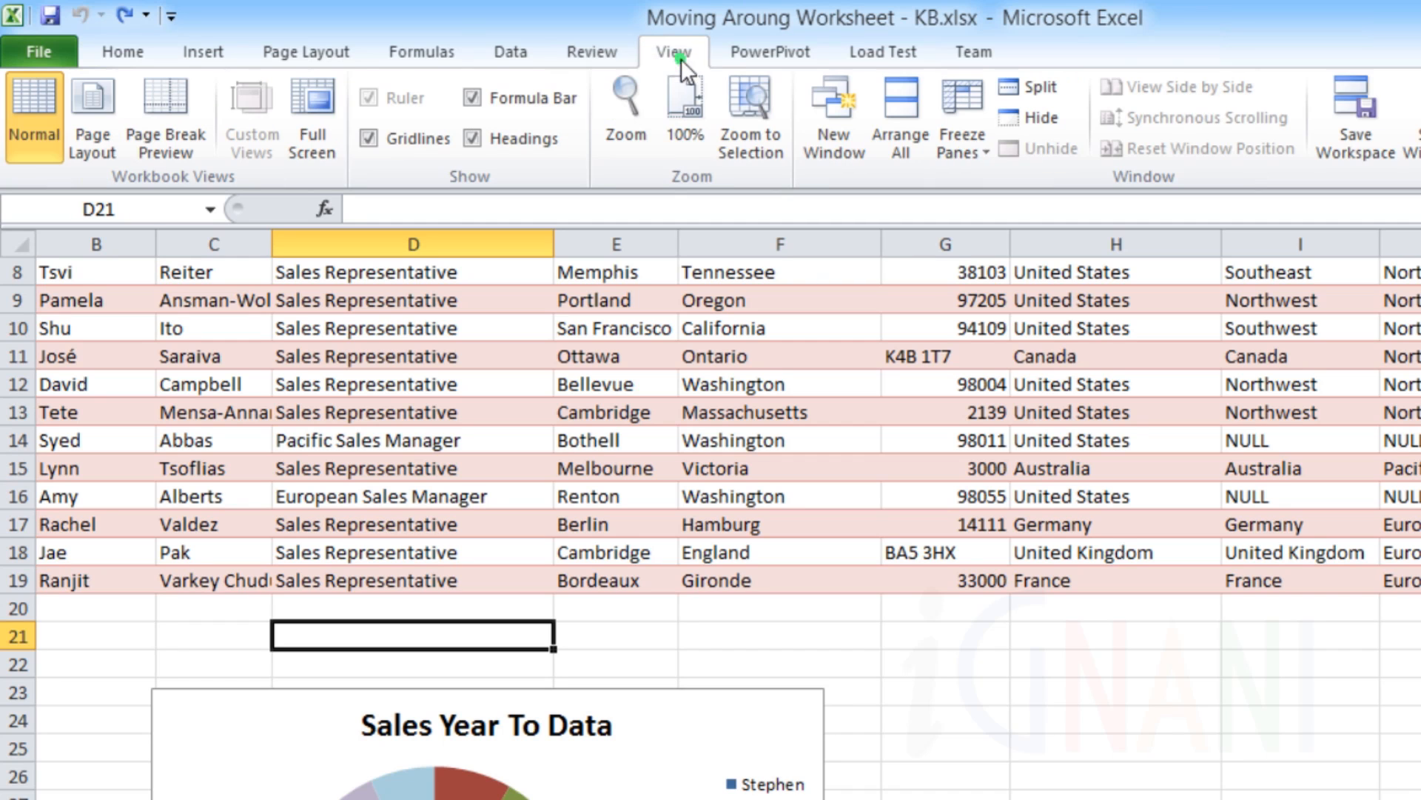
pyautogui.moveTo(766, 18)
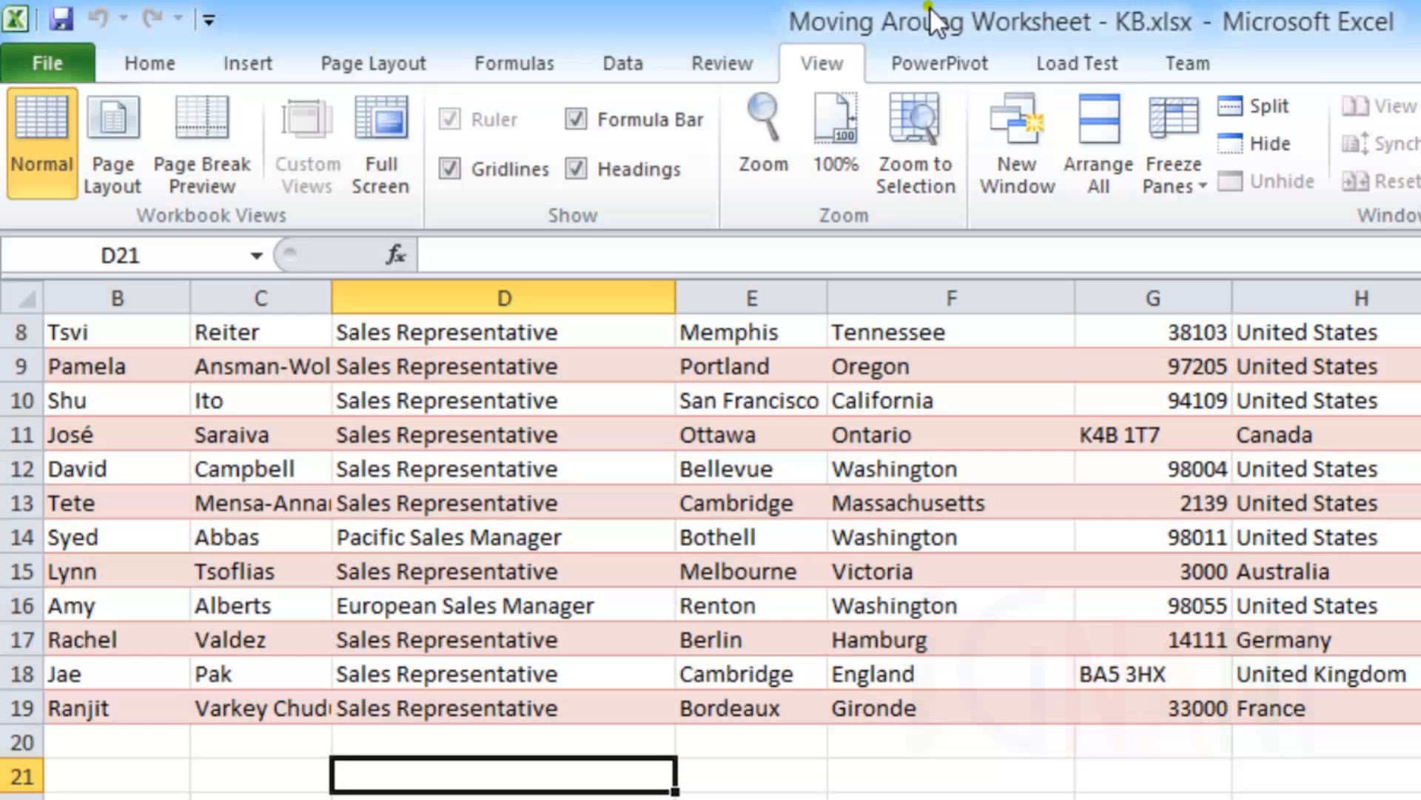
pyautogui.moveTo(961, 72)
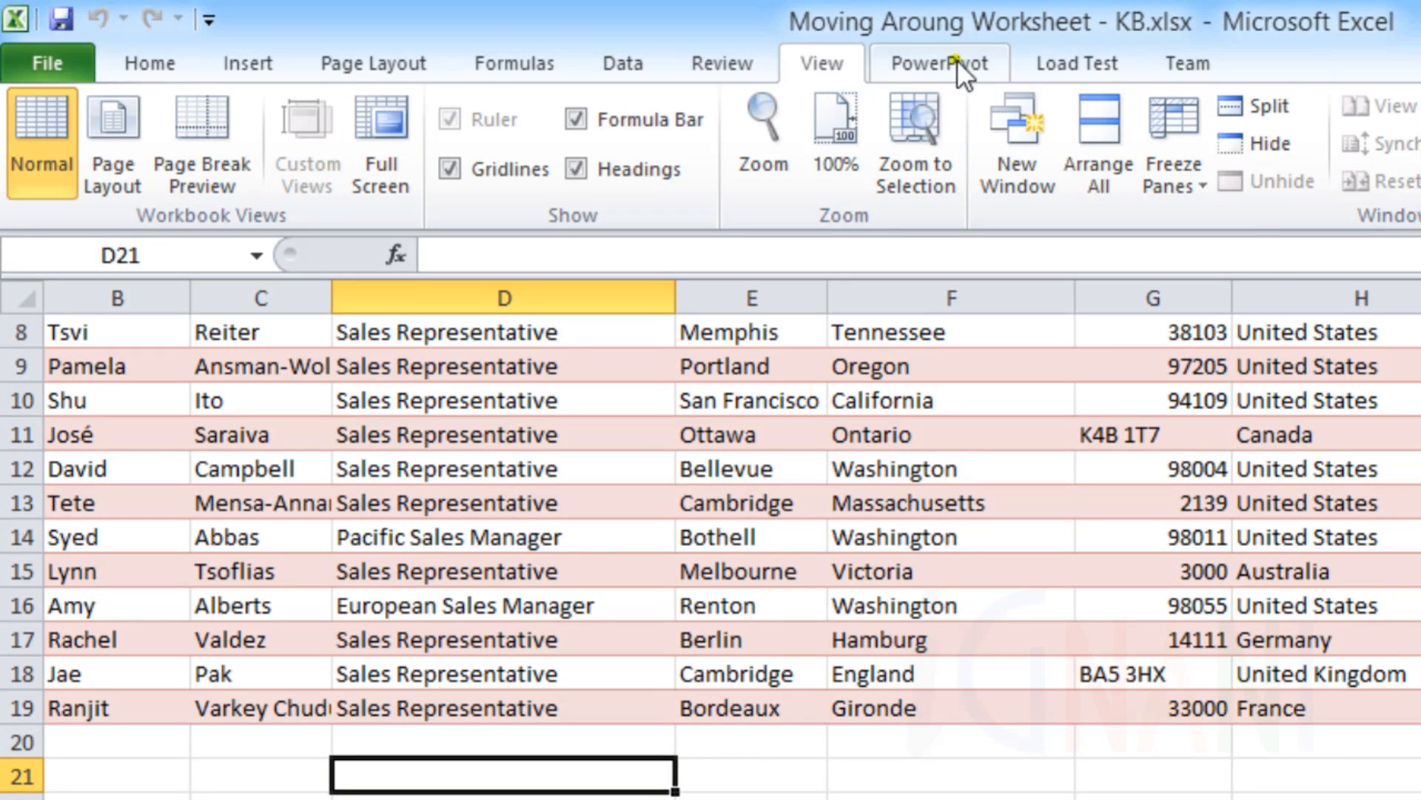
# View the PowerPivot, Load Test and Team add-in tabs in turn.
pyautogui.click(938, 63)
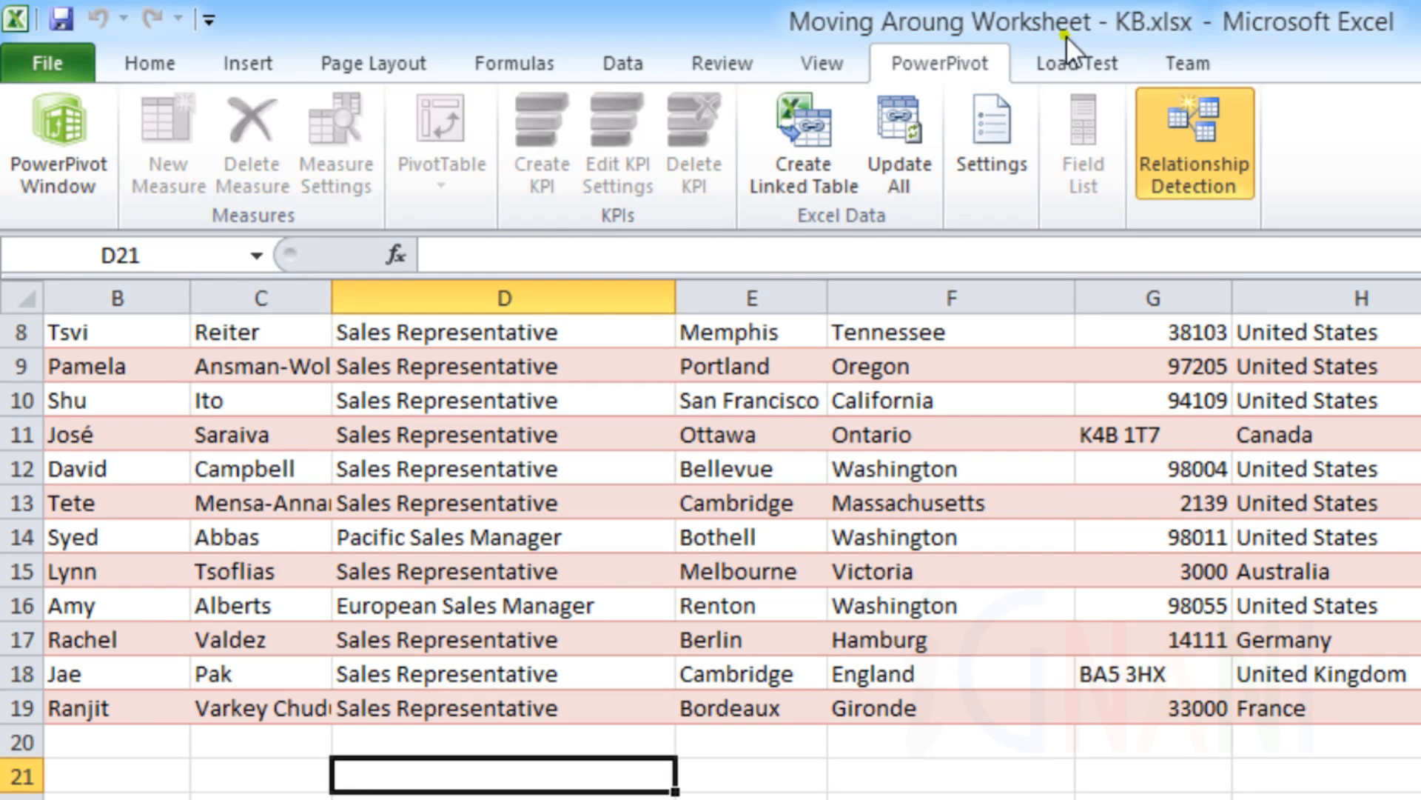
pyautogui.moveTo(1083, 43)
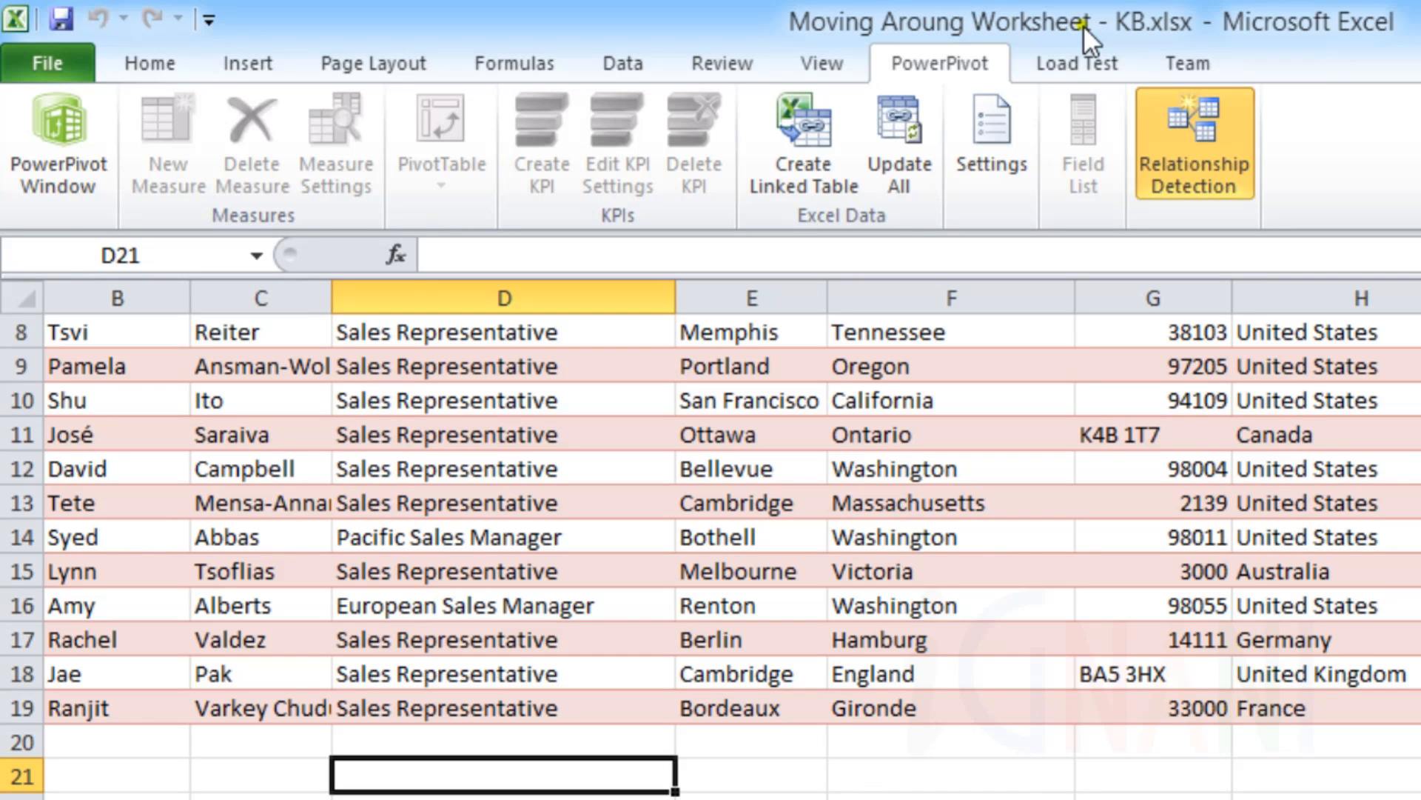
pyautogui.moveTo(1094, 54)
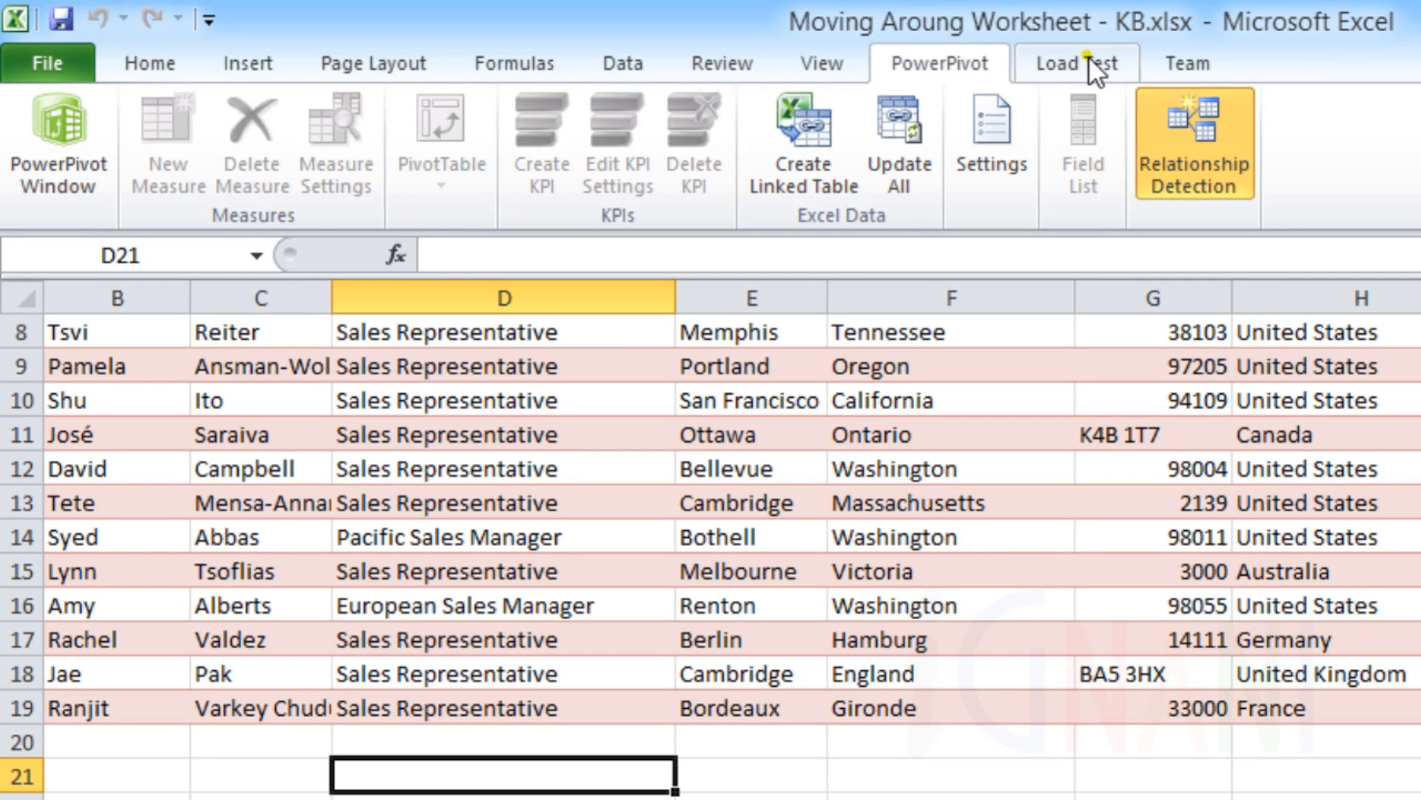
pyautogui.click(1076, 63)
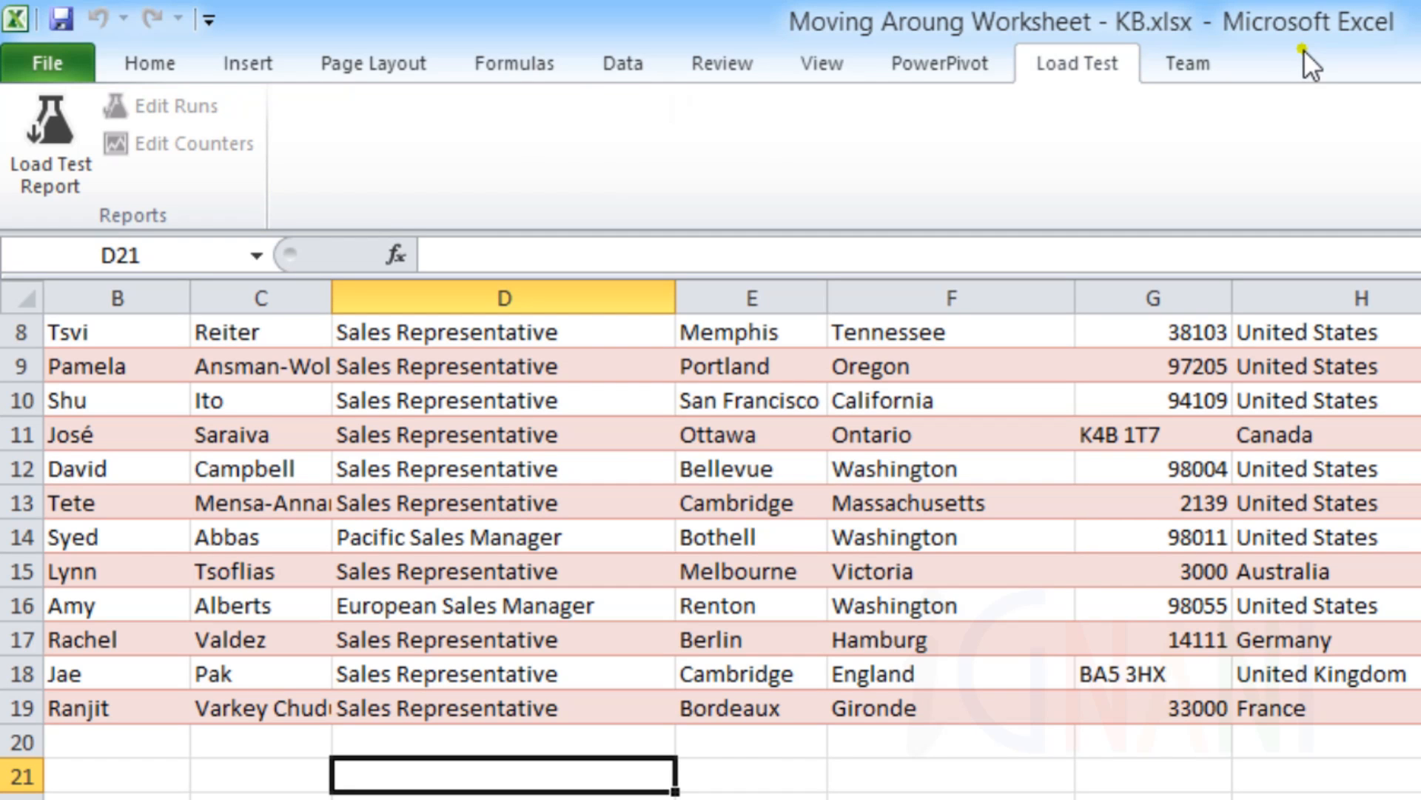
pyautogui.click(1187, 62)
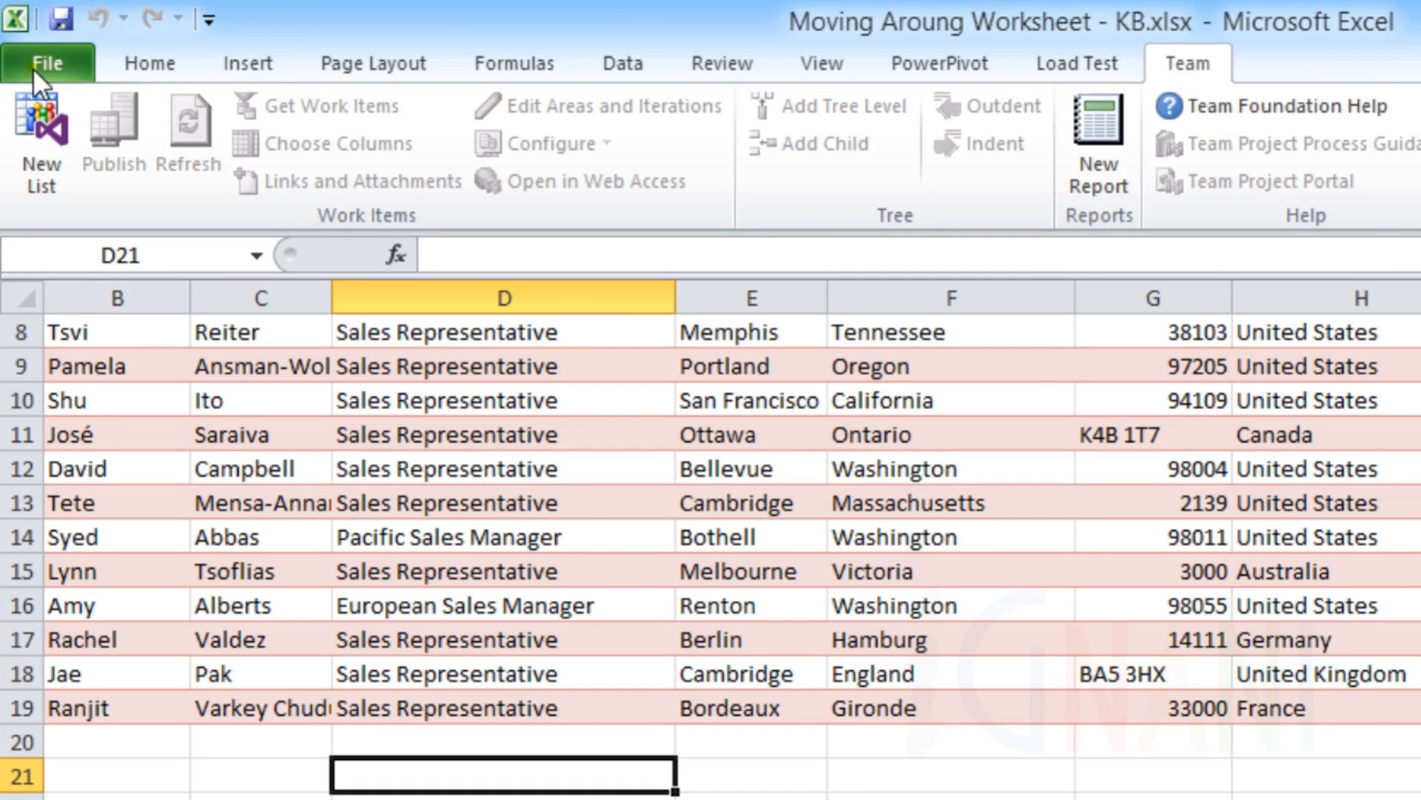
# Tick Developer under Main Tabs in Excel Options' Customize Ribbon and confirm with OK.
pyautogui.click(48, 62)
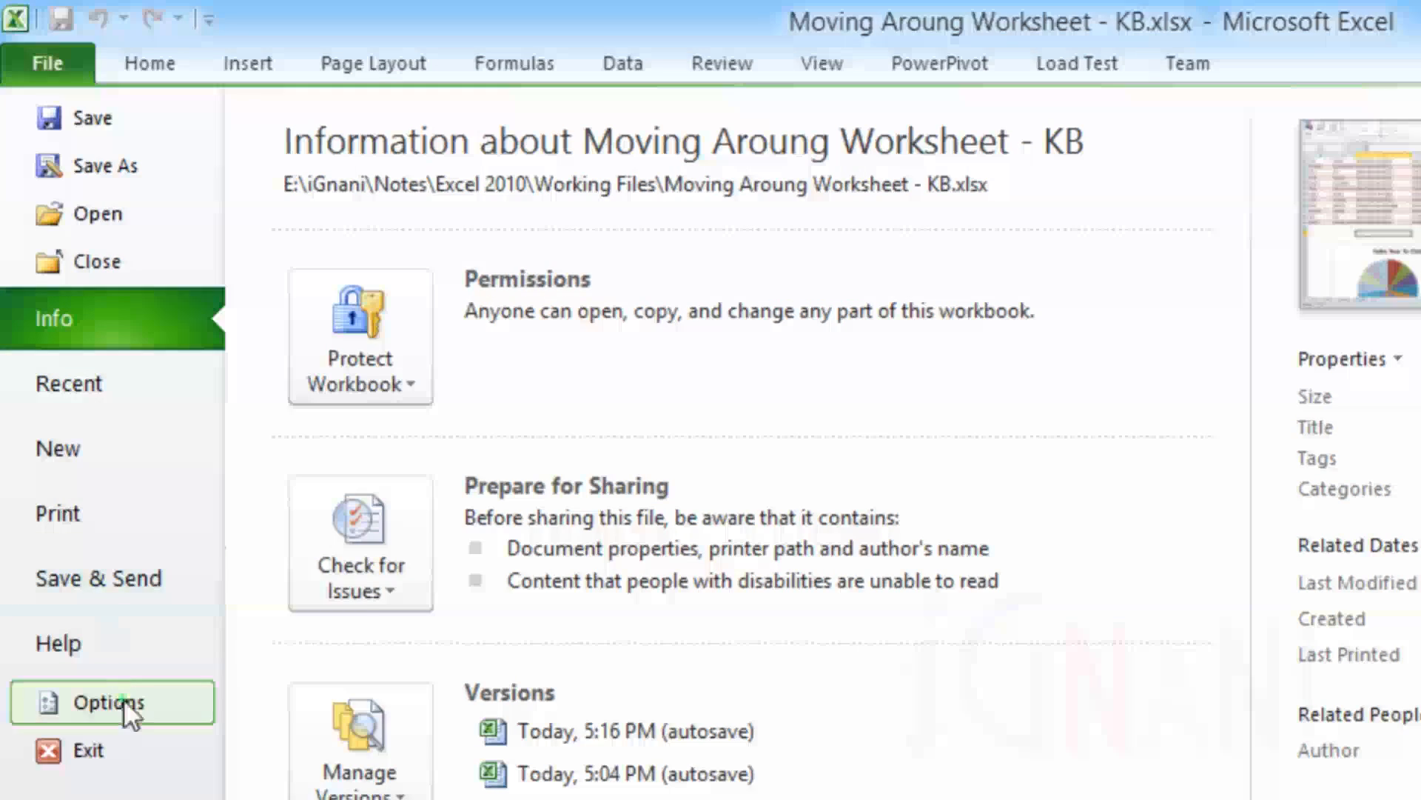
pyautogui.click(108, 702)
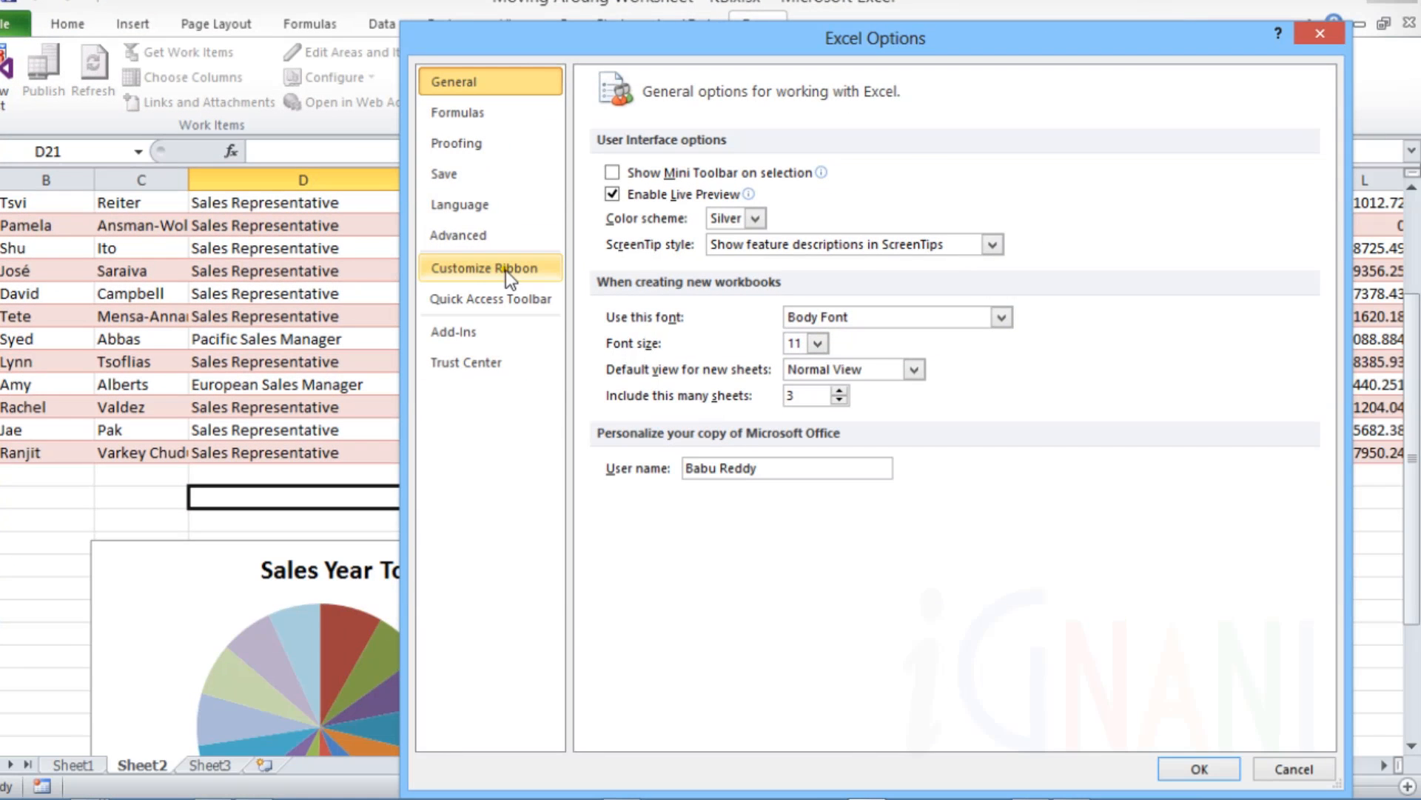
pyautogui.click(489, 267)
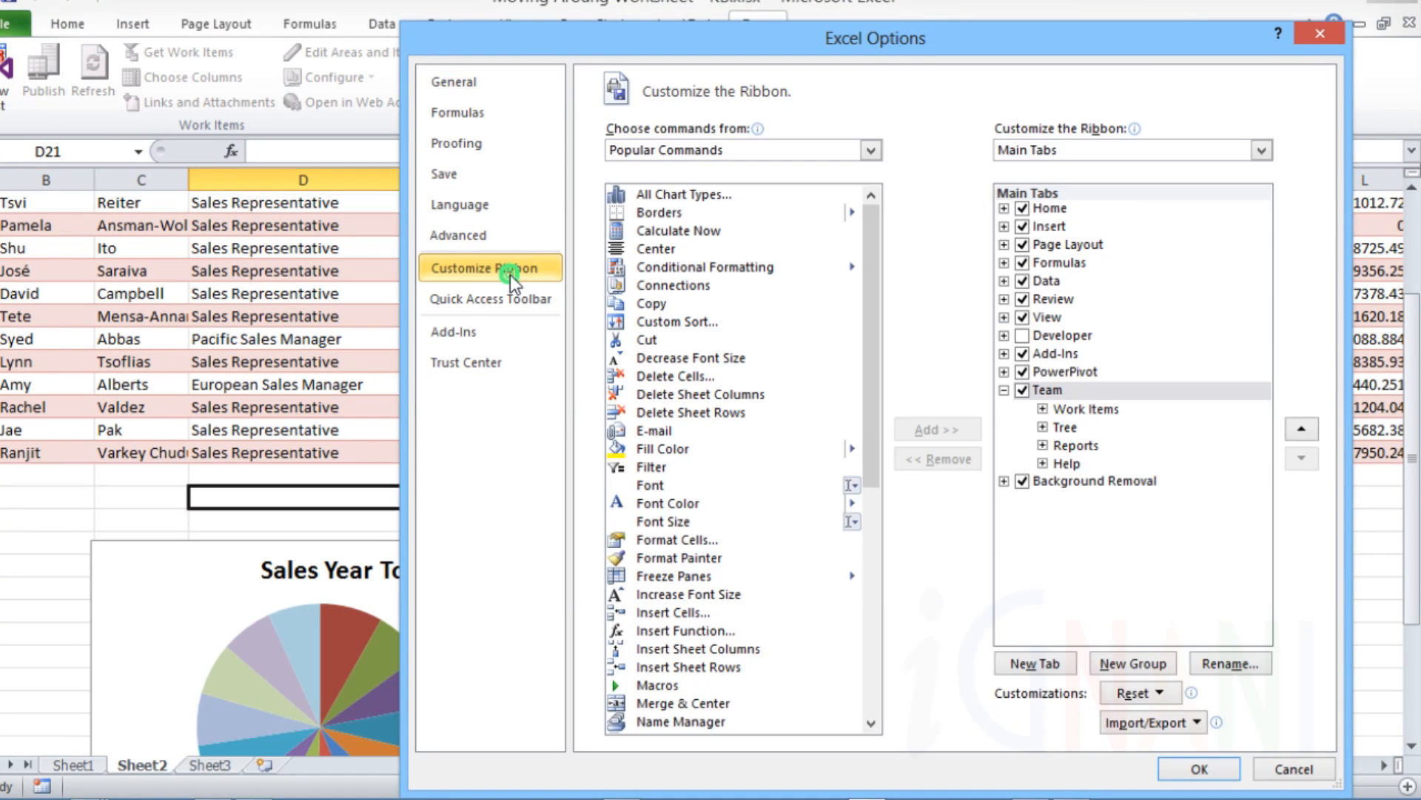
pyautogui.moveTo(1079, 351)
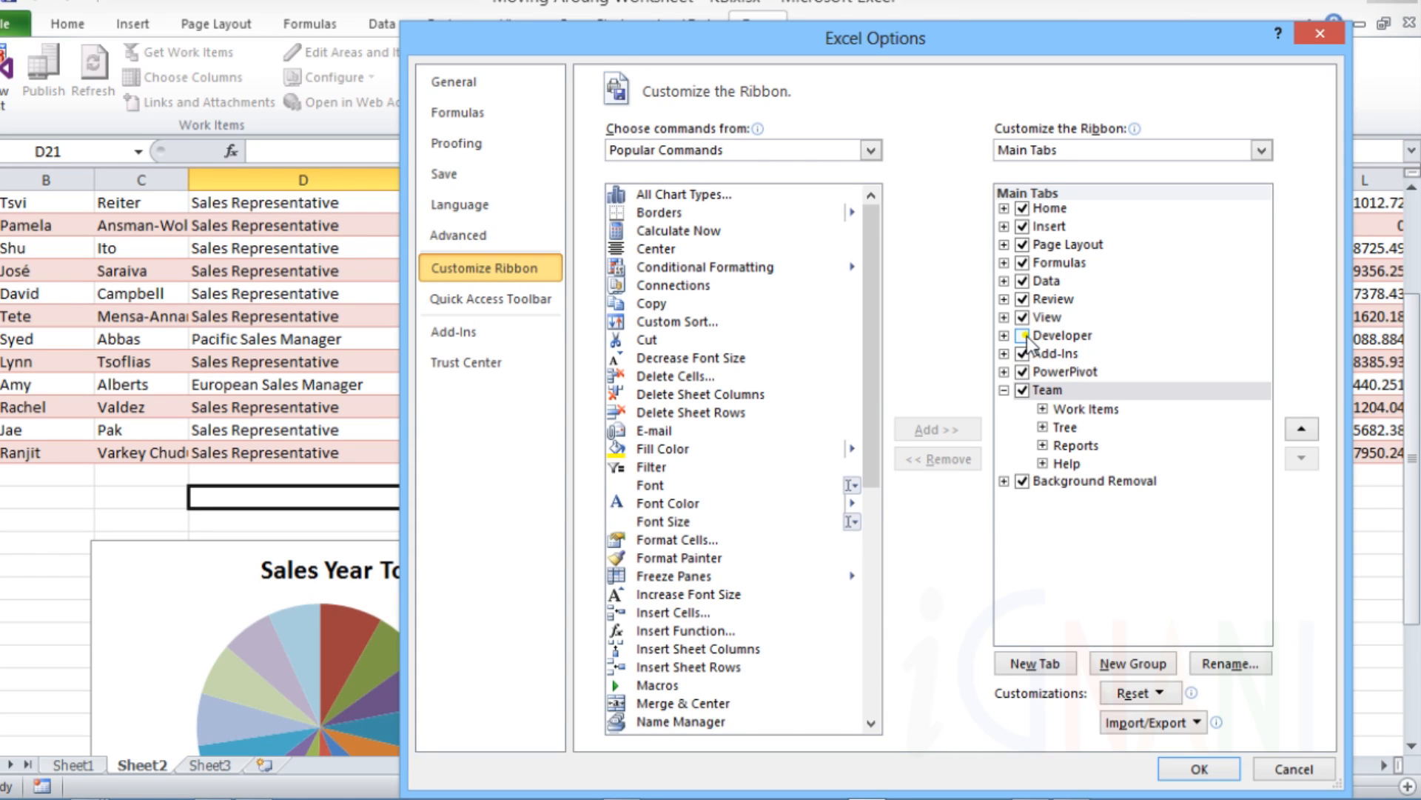
pyautogui.click(1025, 335)
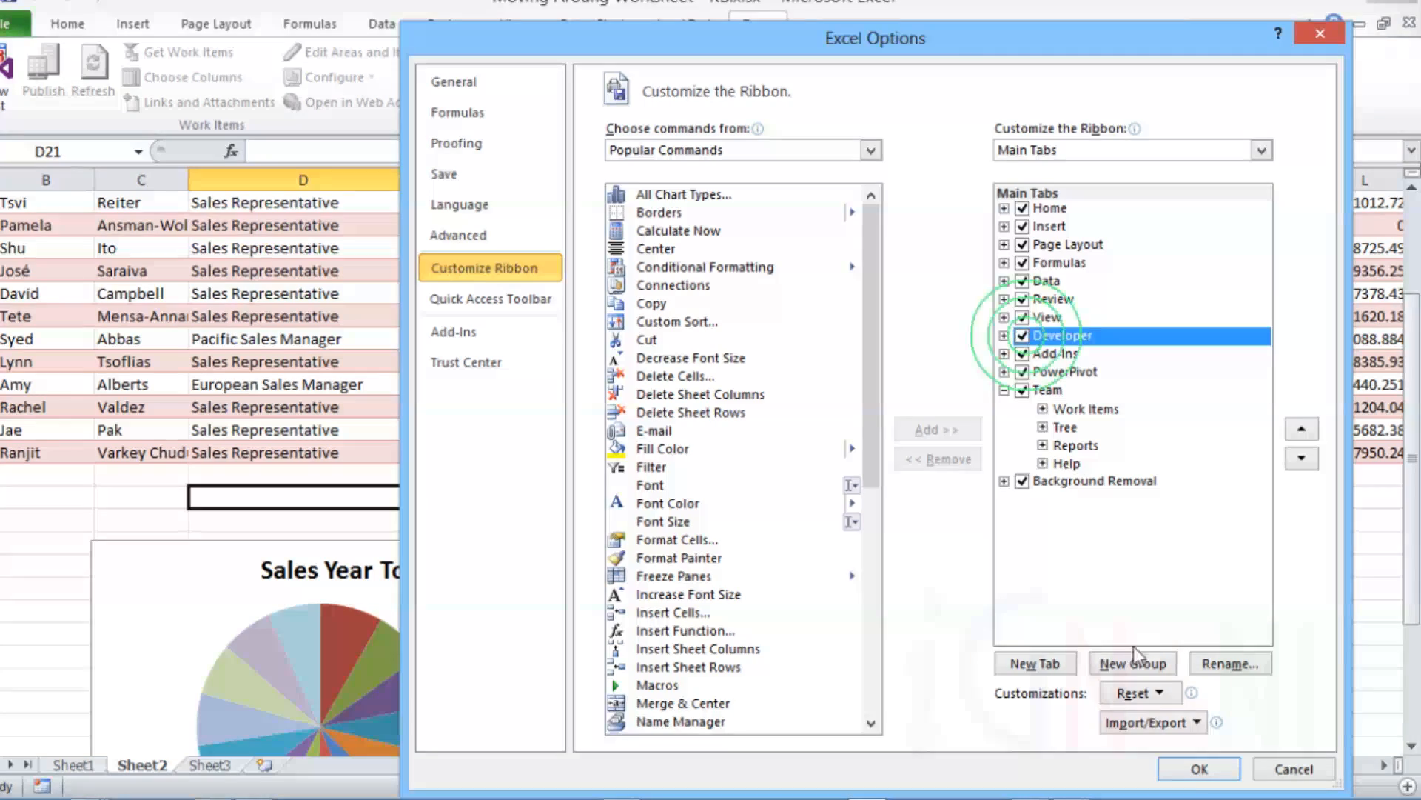
pyautogui.click(1197, 767)
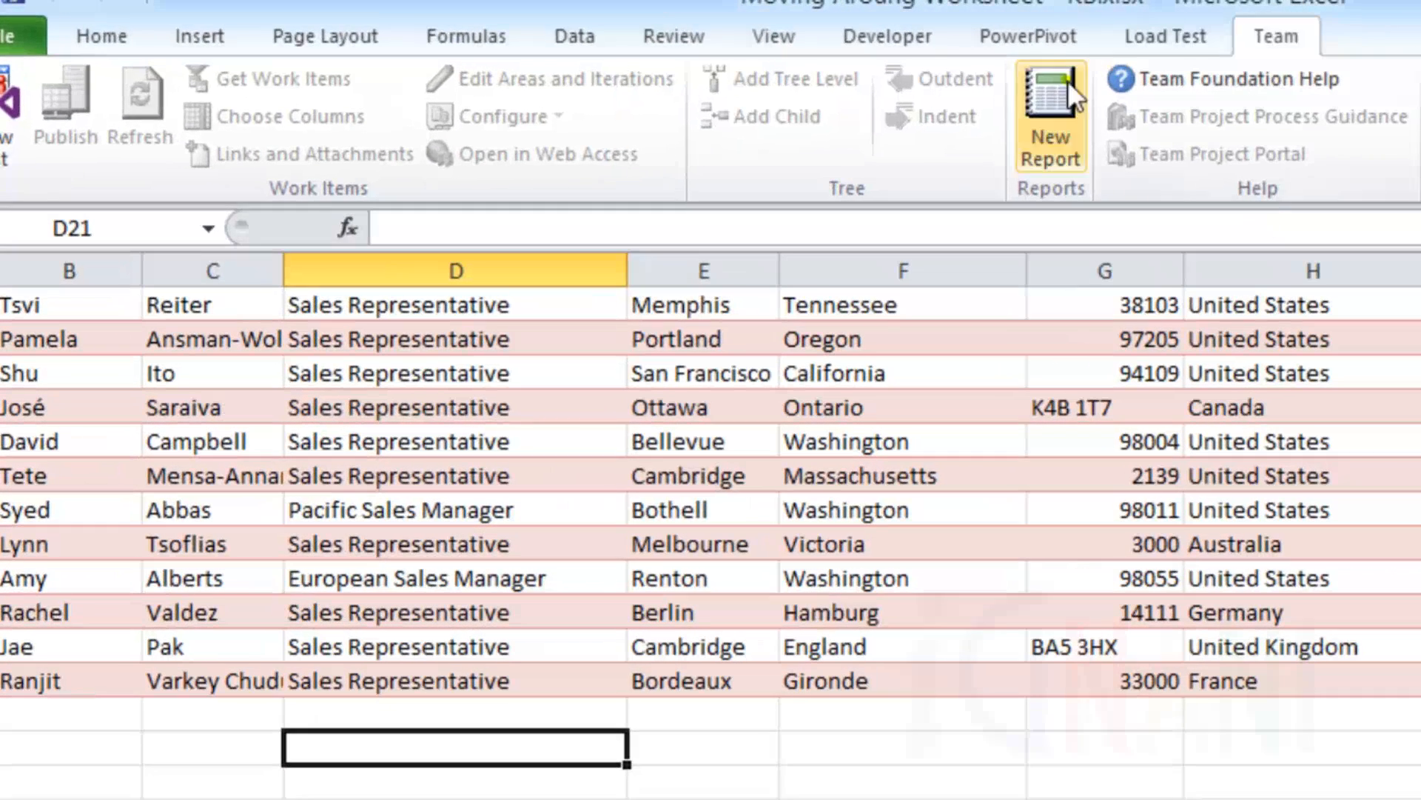
pyautogui.moveTo(897, 50)
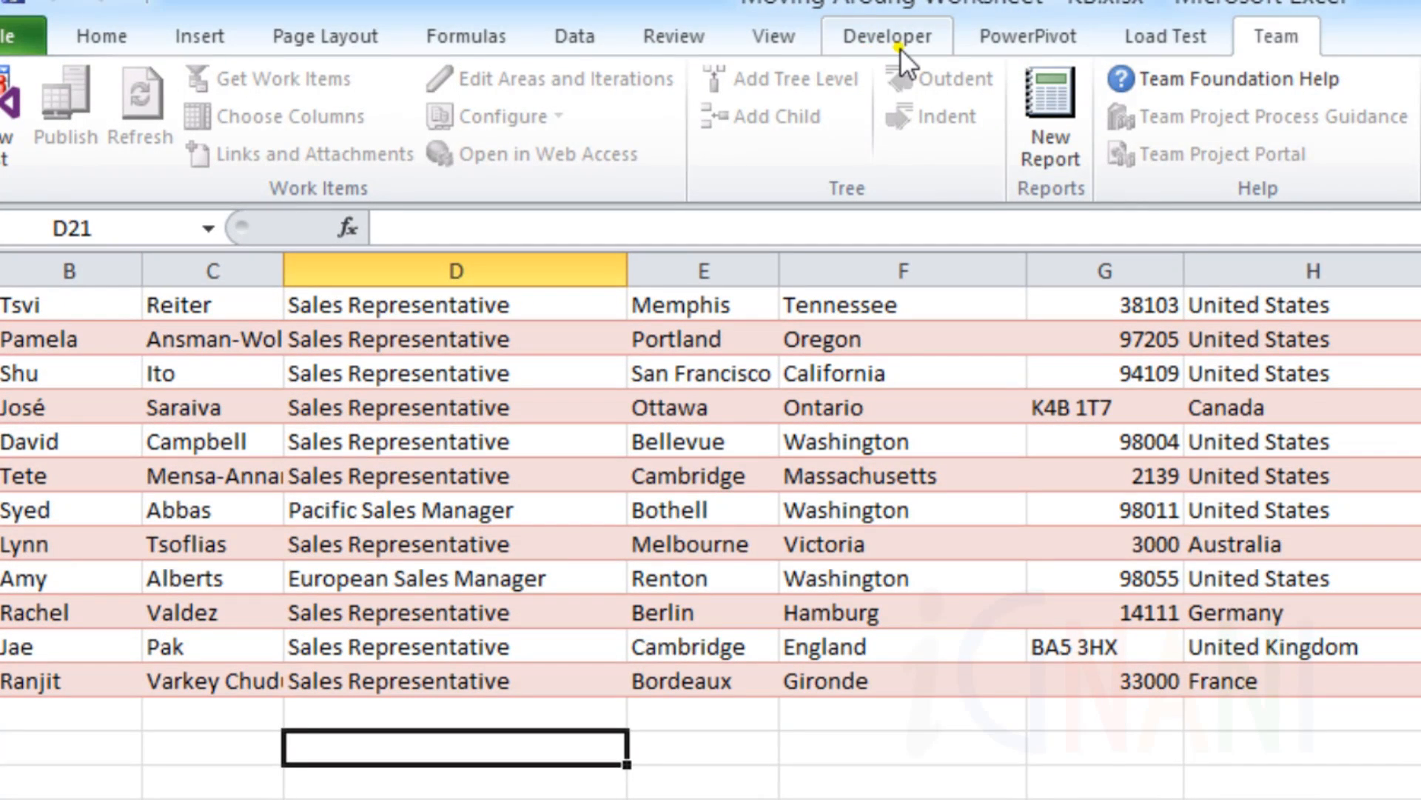
# Show the Developer tab's Code, Add-Ins, Controls, XML and Modify groups.
pyautogui.click(886, 36)
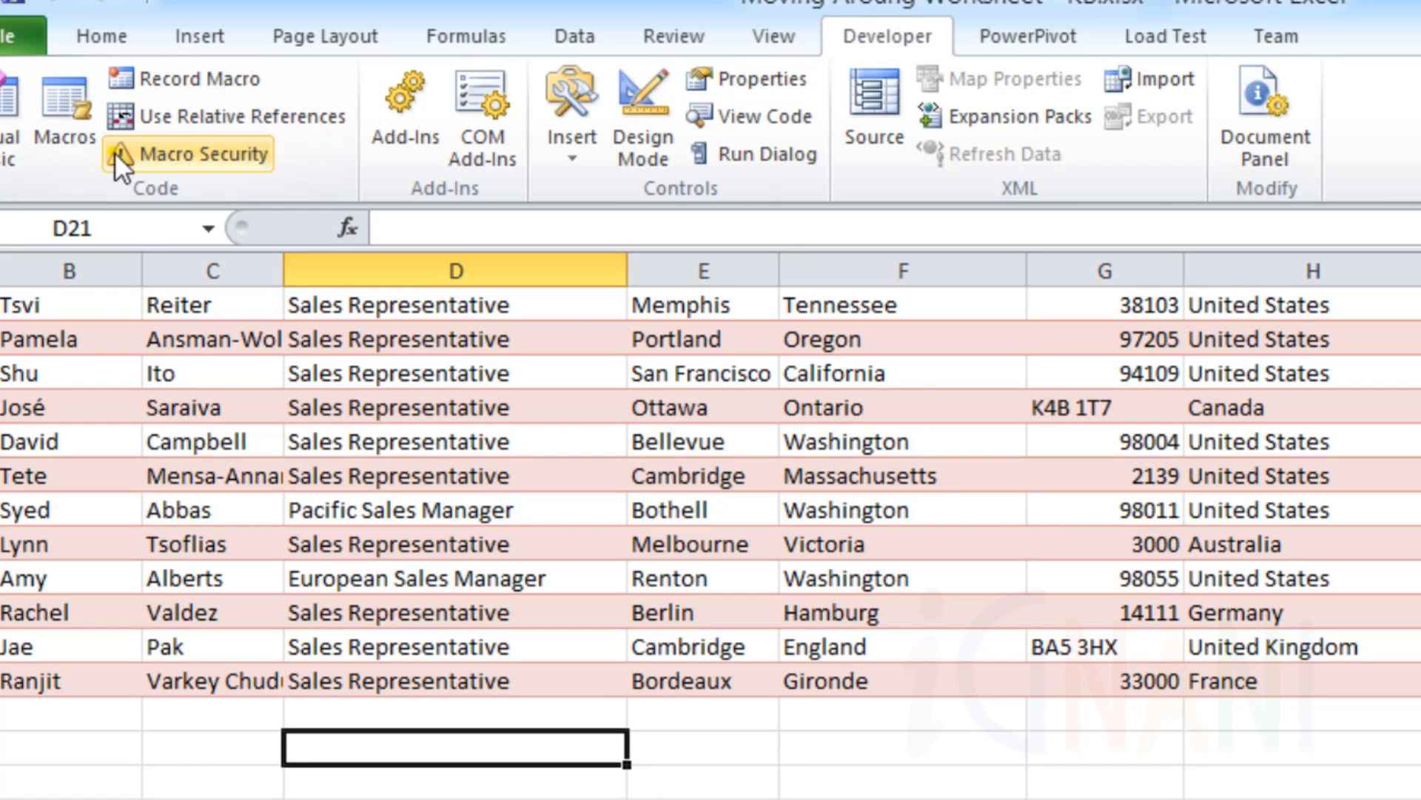
pyautogui.moveTo(1312, 213)
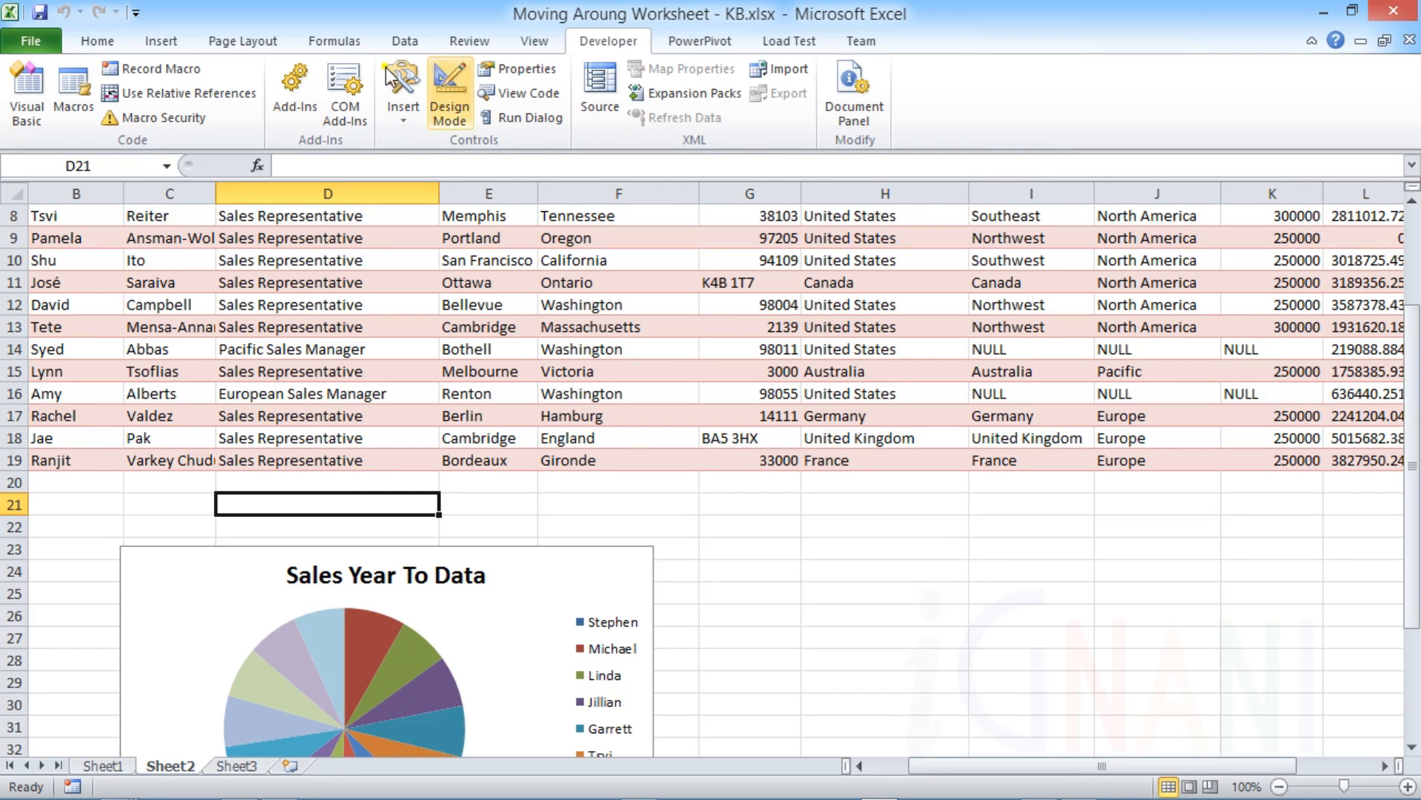
# Switch back to the Home tab's clipboard, font and editing commands.
pyautogui.click(97, 41)
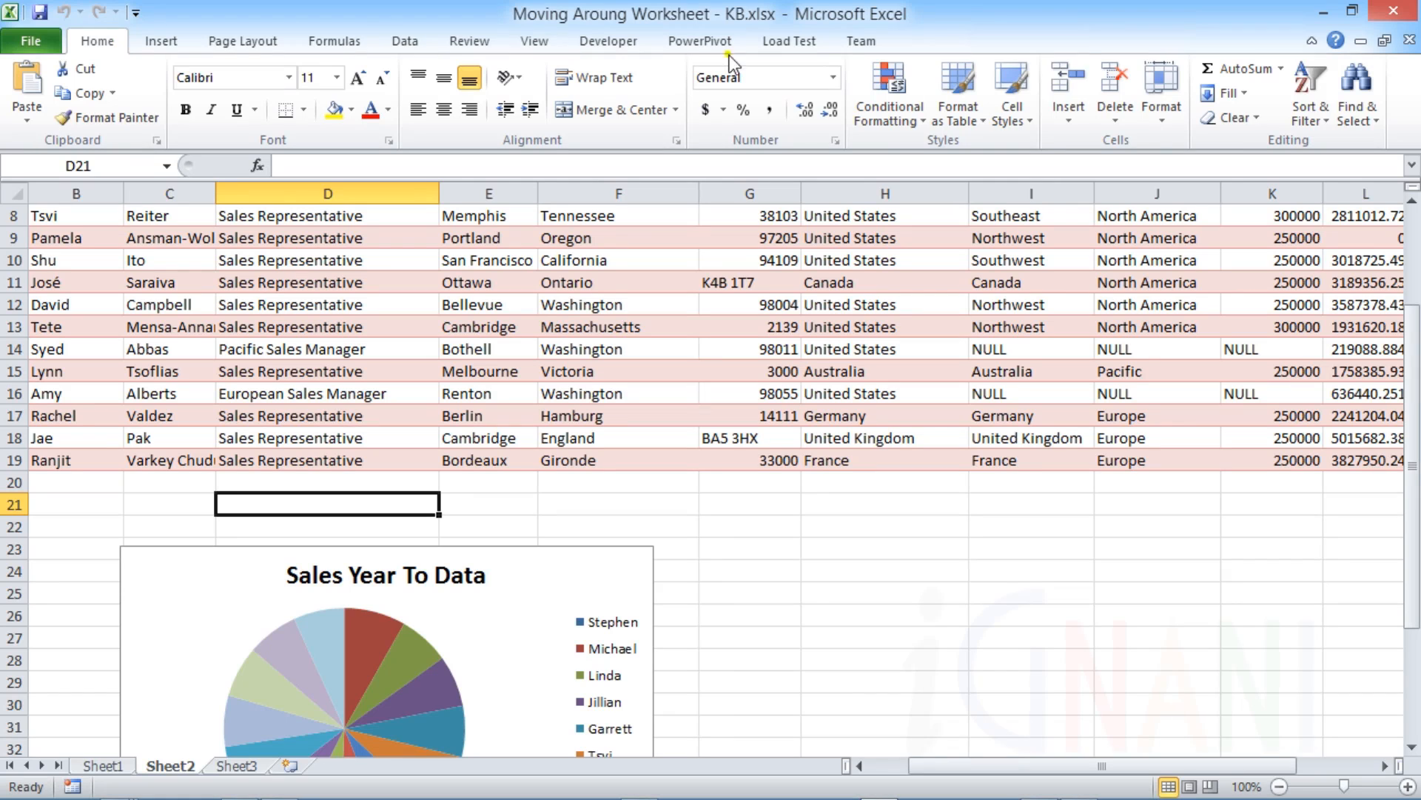
pyautogui.moveTo(229, 161)
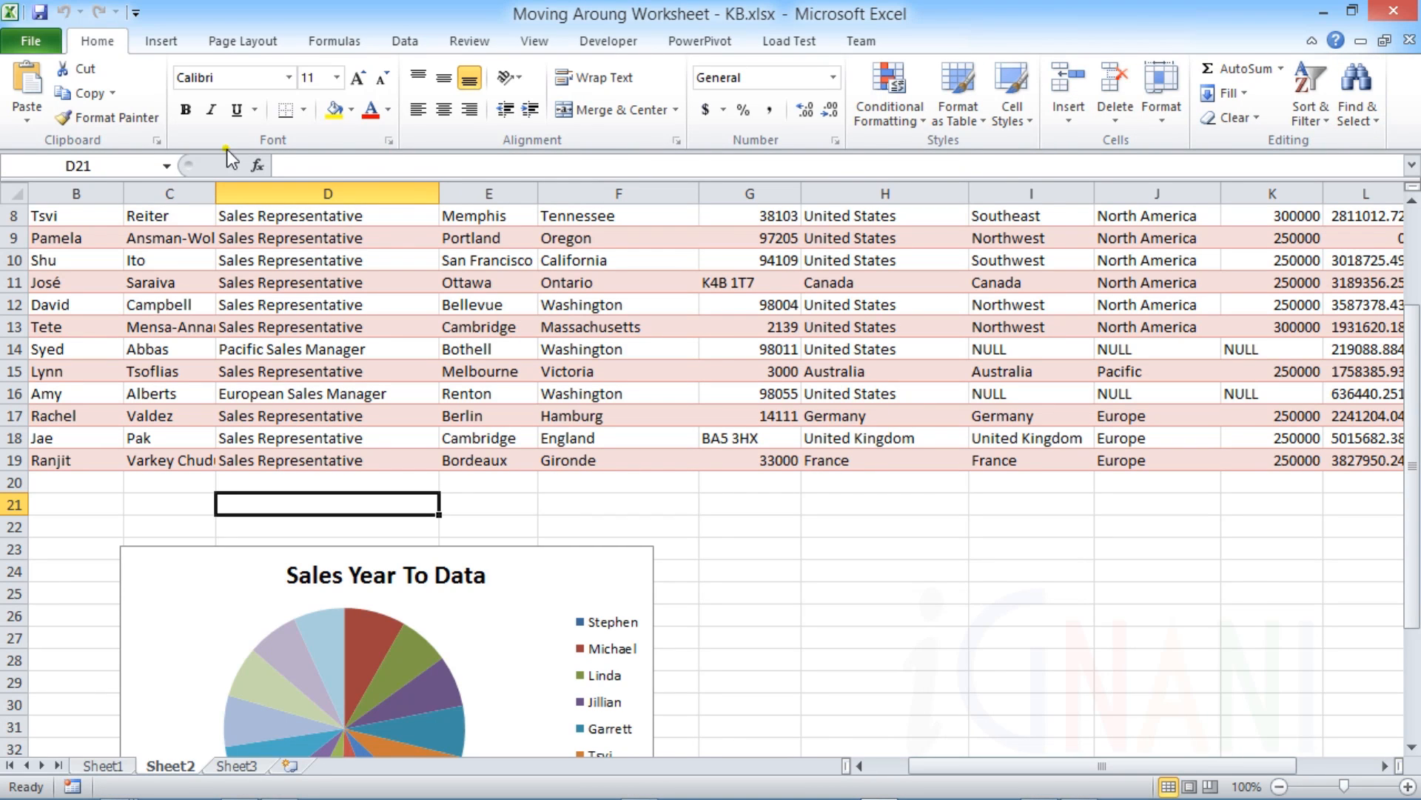
pyautogui.moveTo(648, 165)
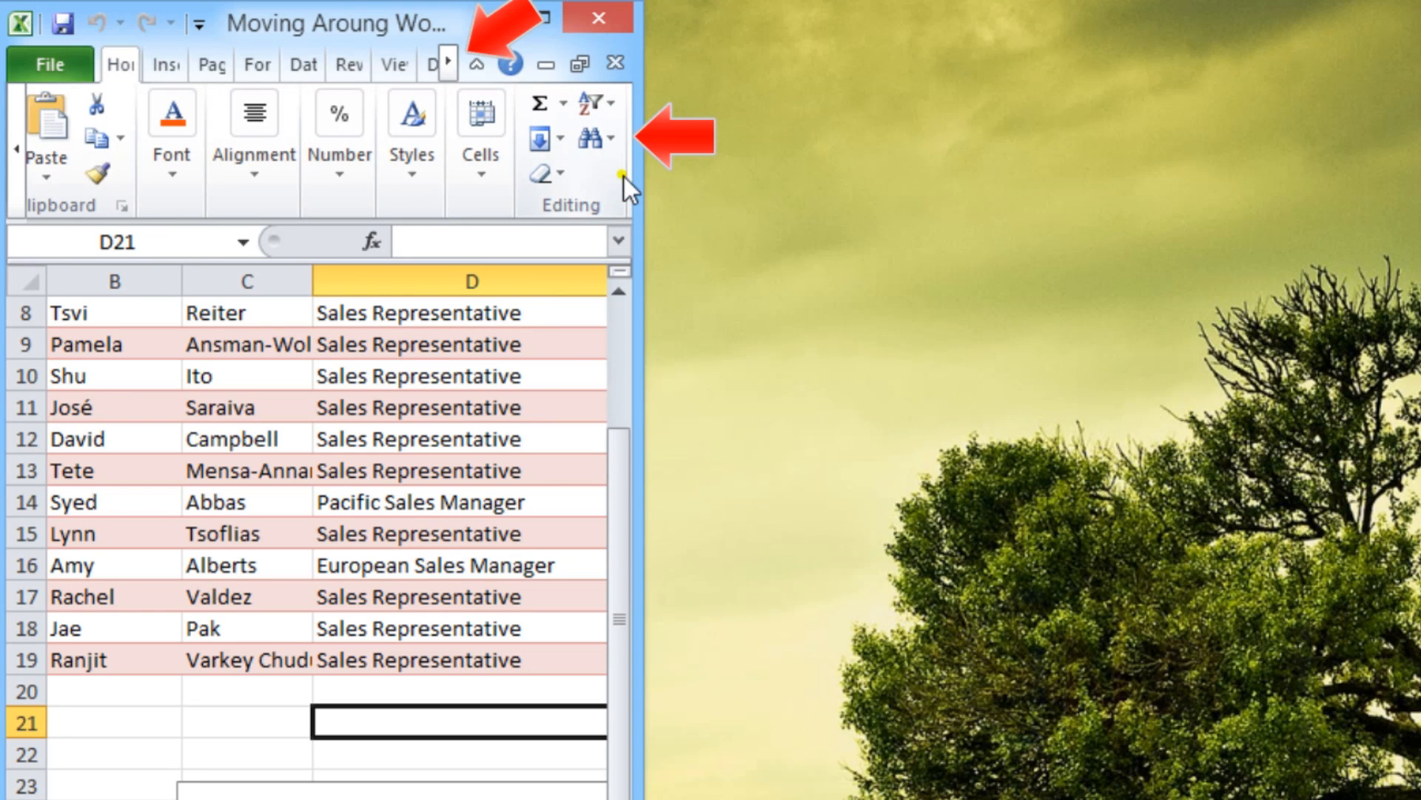
pyautogui.moveTo(274, 326)
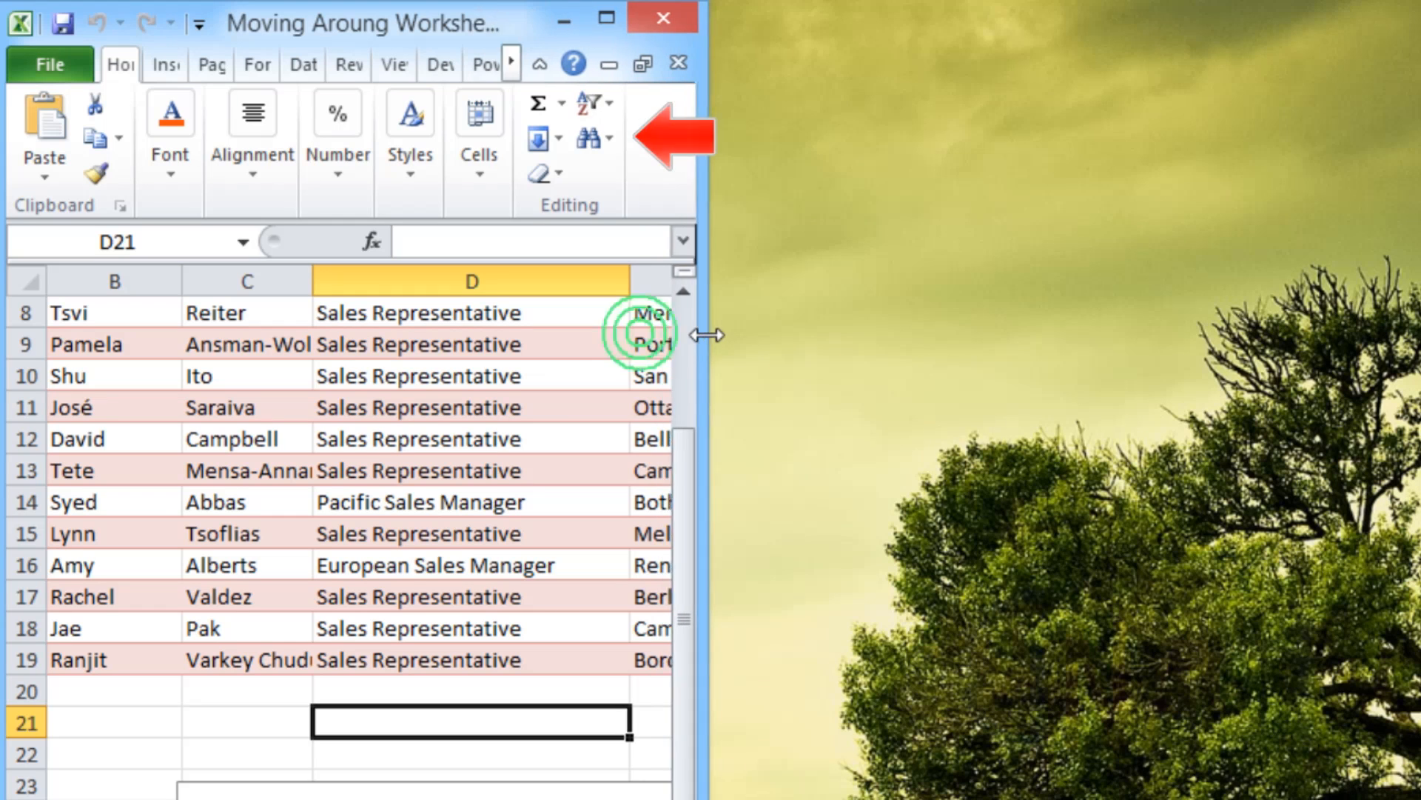
pyautogui.moveTo(318, 234)
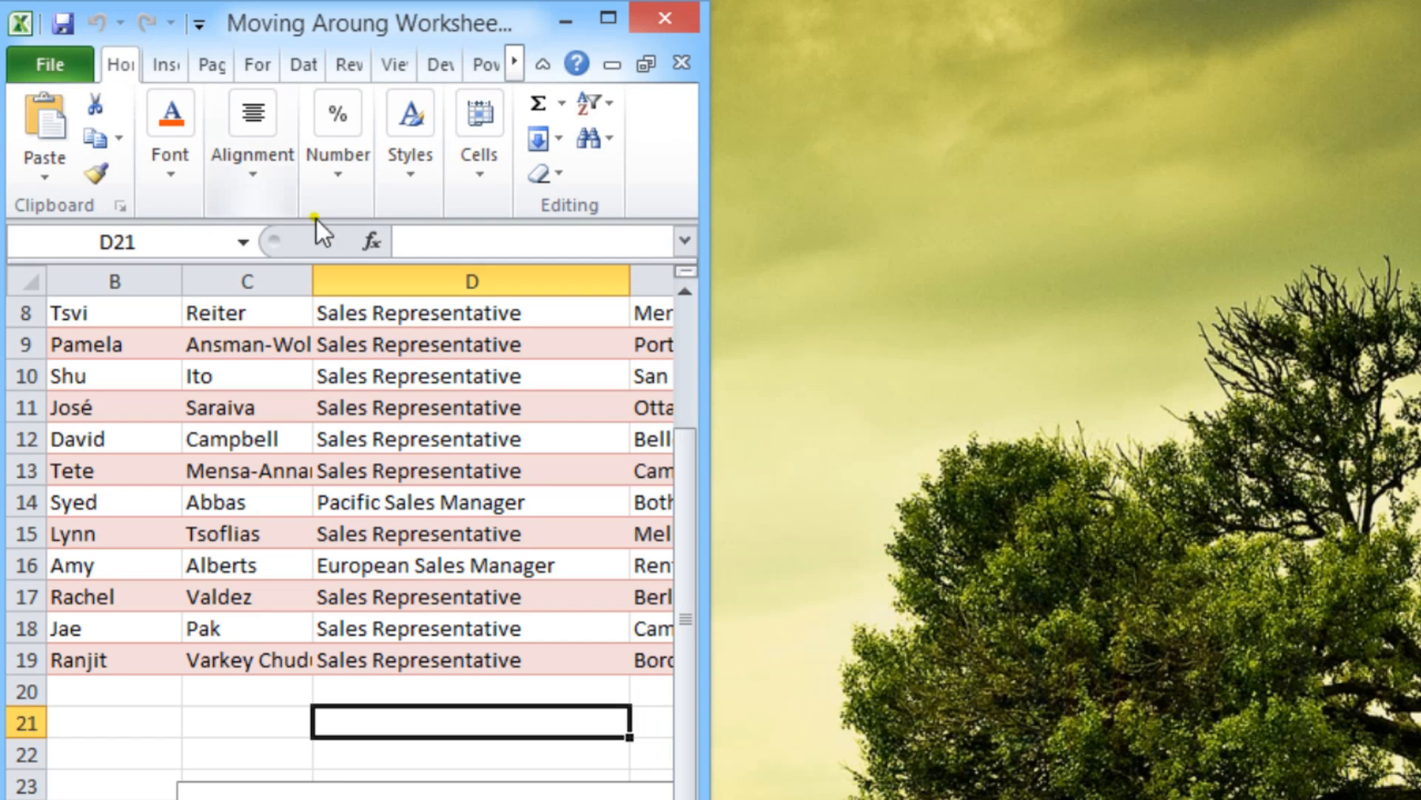
pyautogui.moveTo(281, 234)
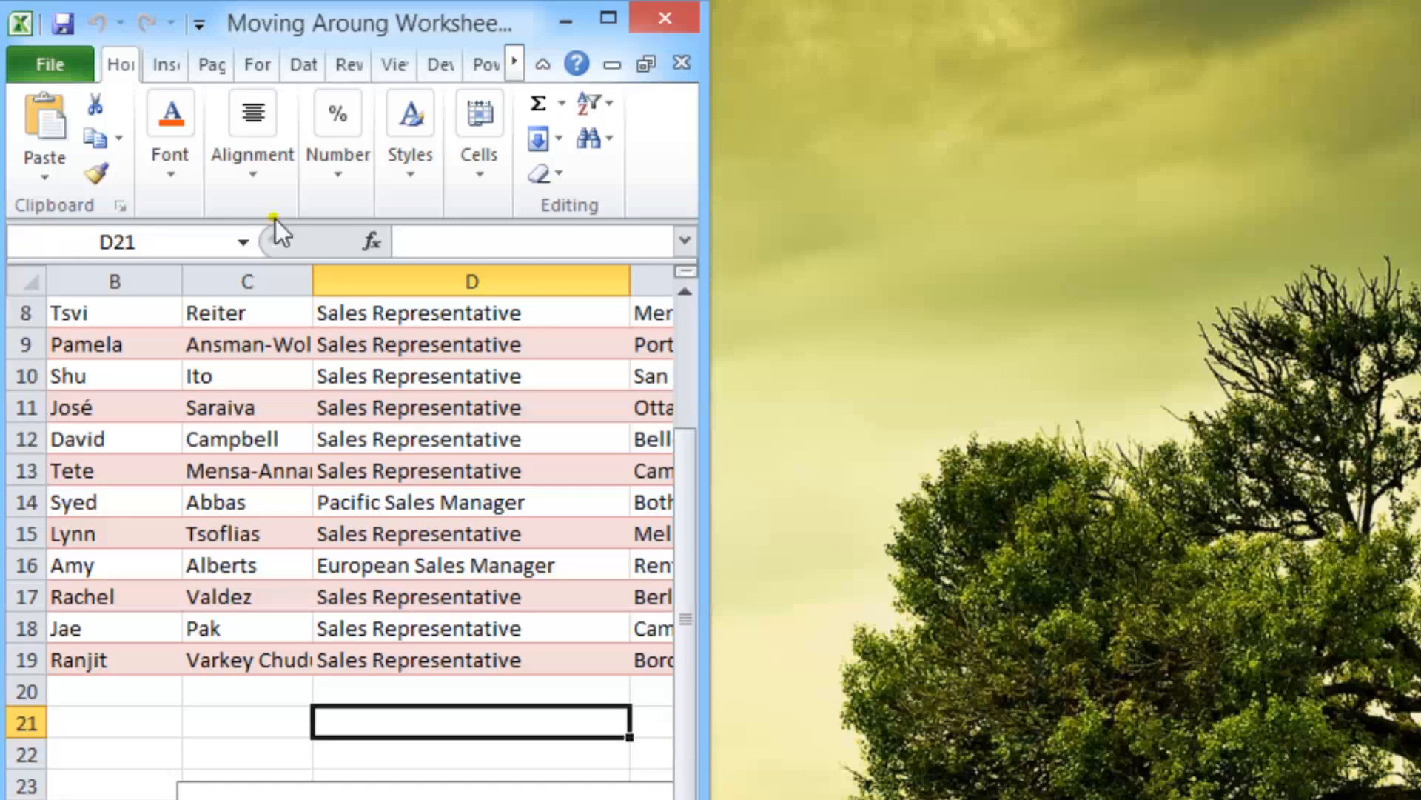